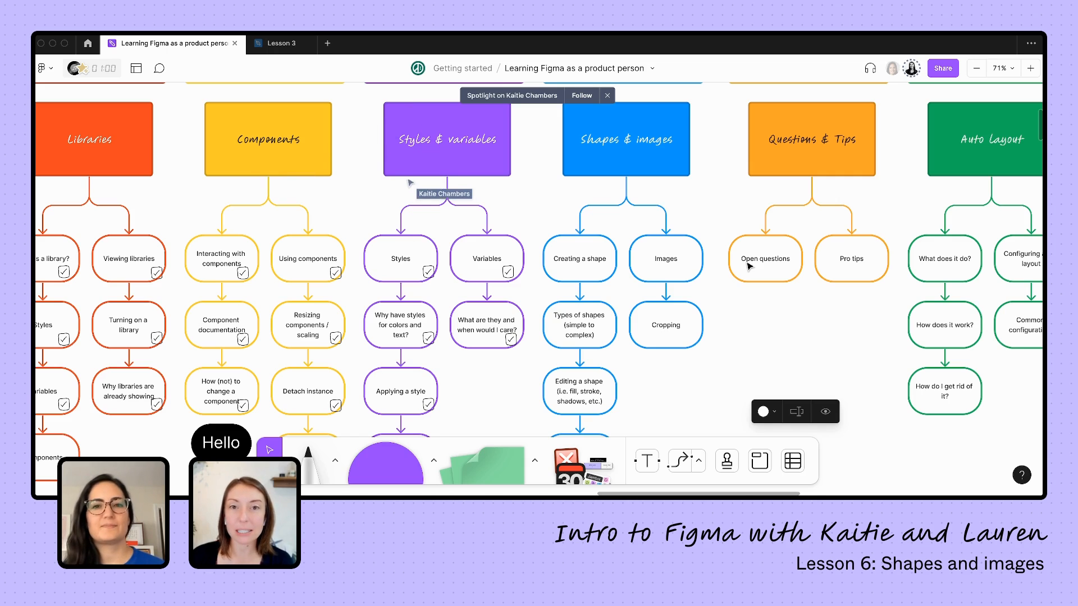
mouse_move(658, 202)
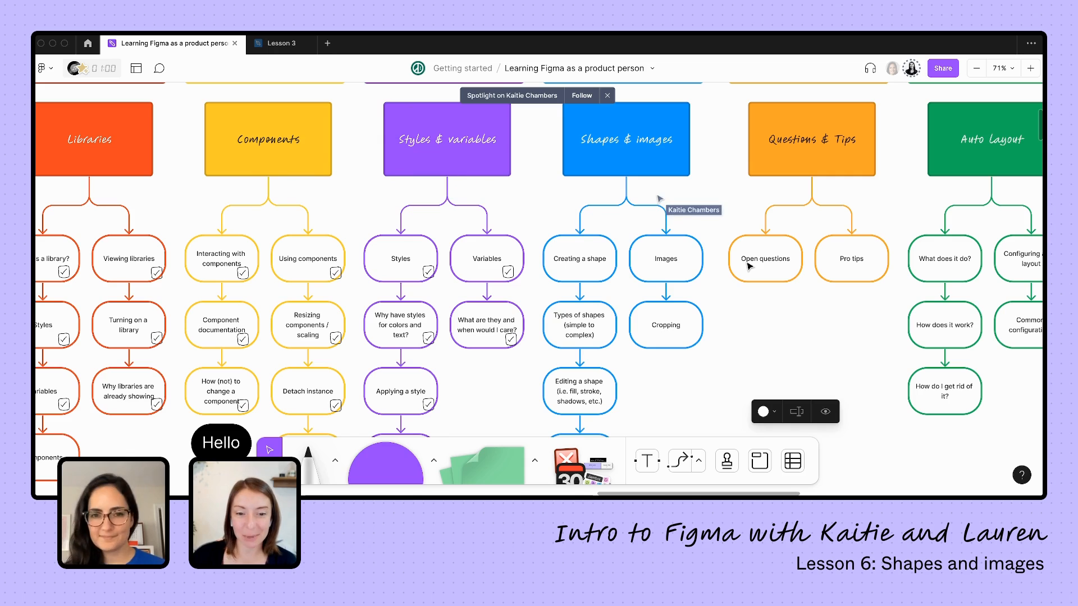
mouse_move(750, 234)
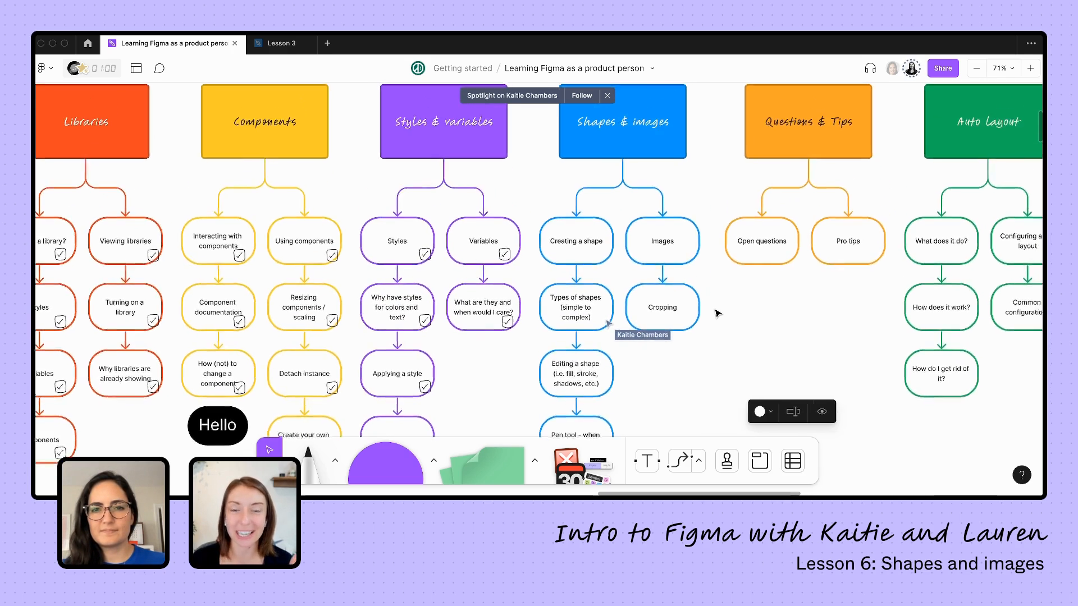
Switch to the Lesson 3 design file and open the shape tools list
scroll(down, 3)
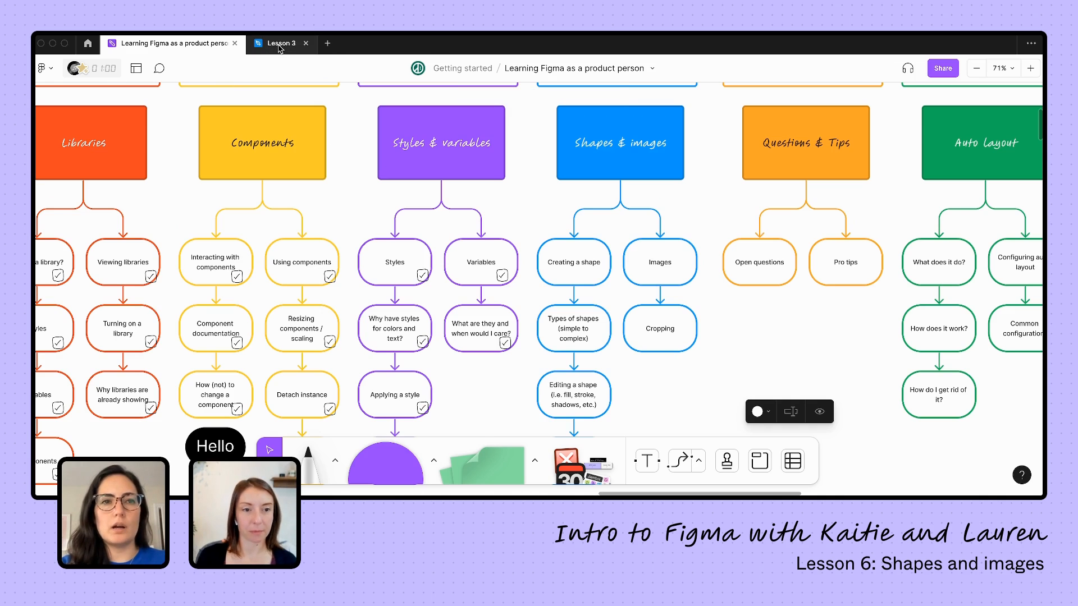
click(277, 42)
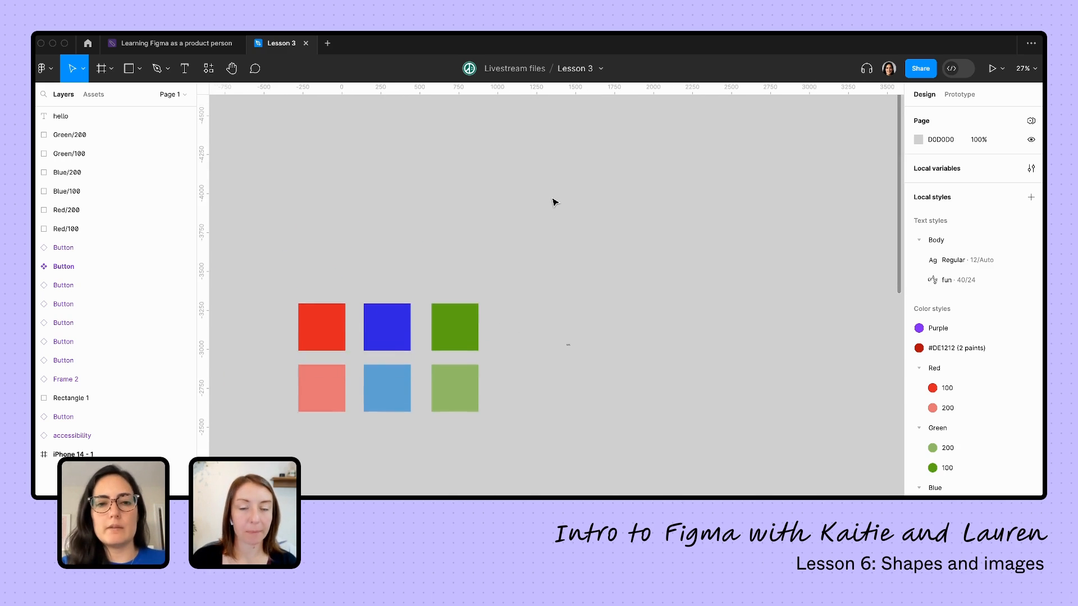
mouse_move(126, 68)
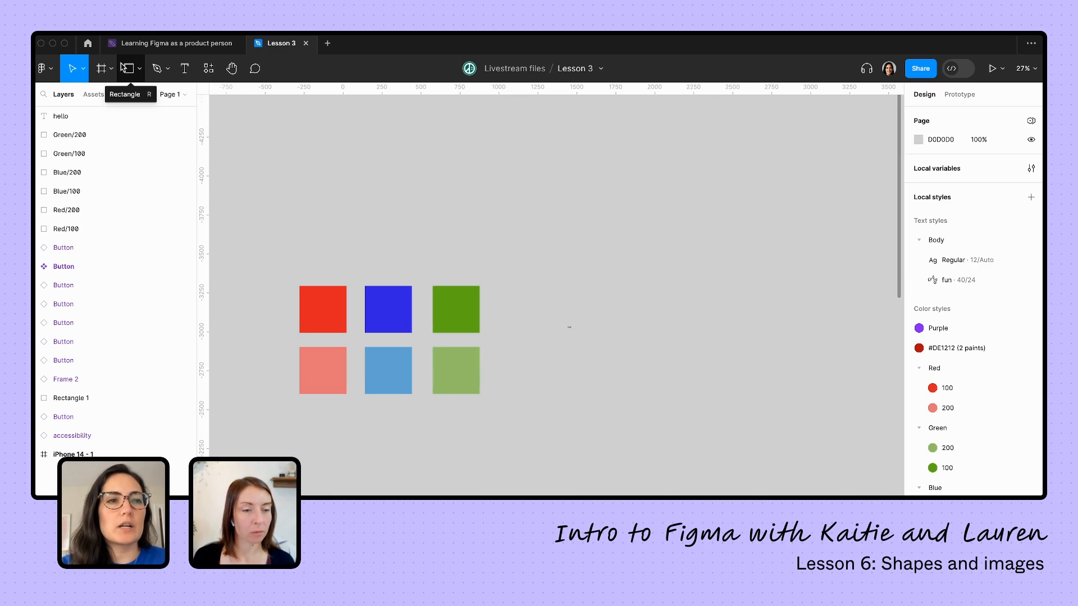
mouse_move(135, 68)
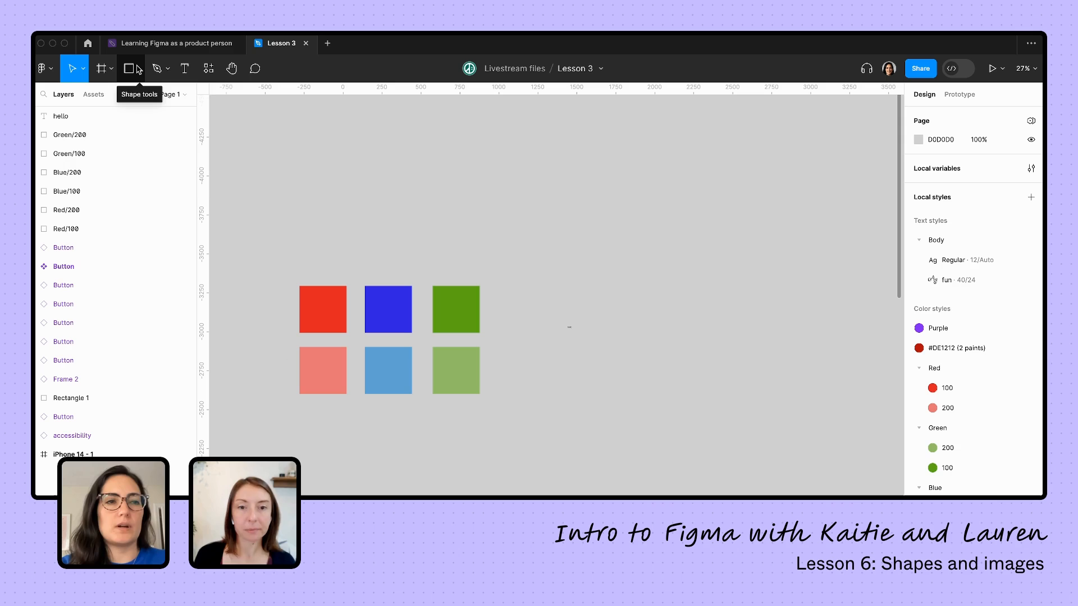
click(105, 68)
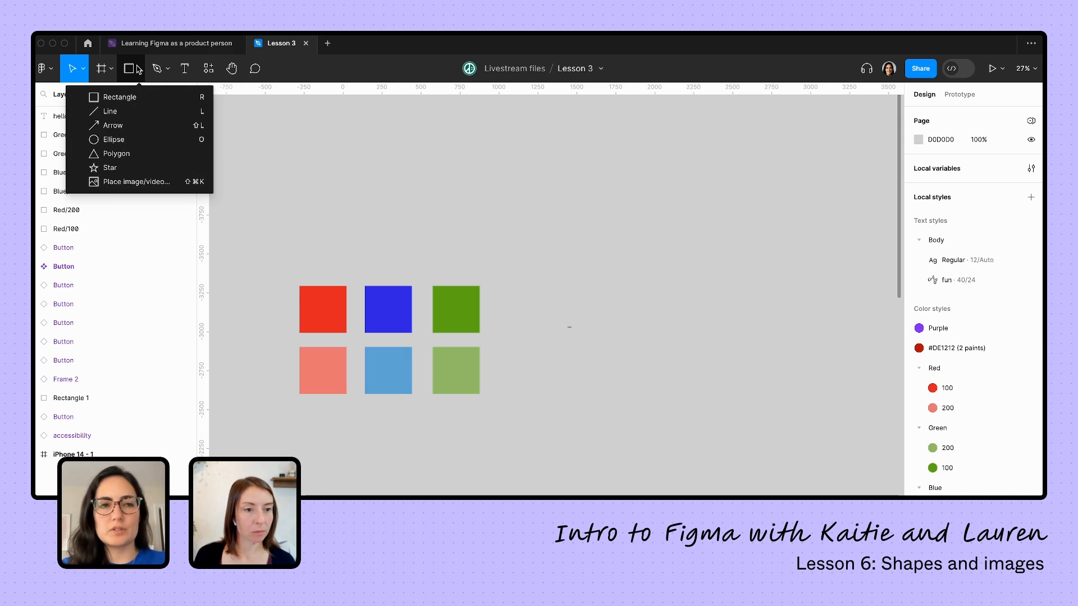
mouse_move(125, 97)
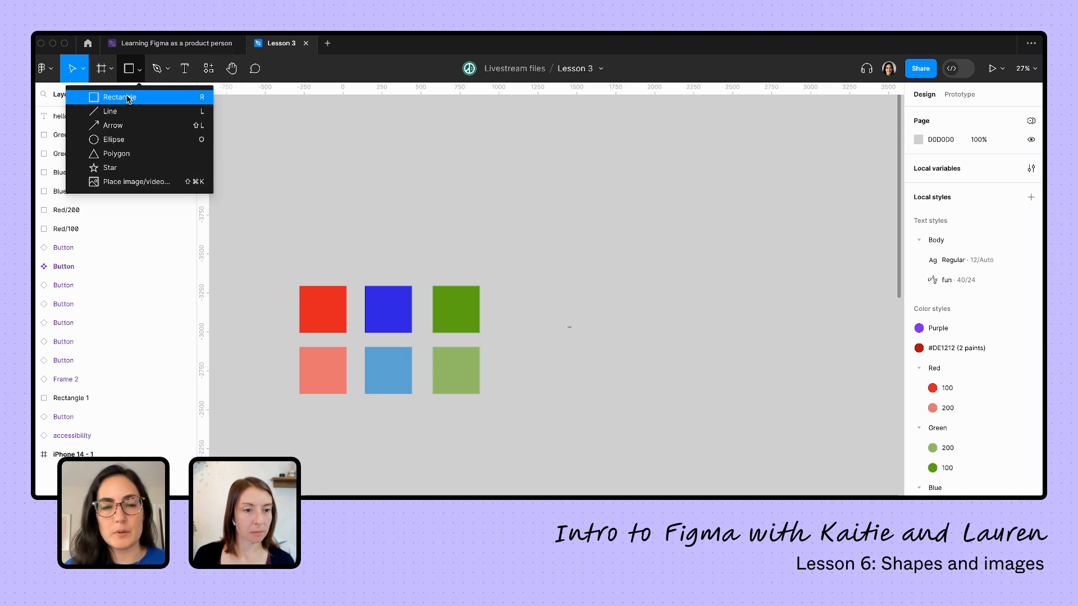
mouse_move(120, 140)
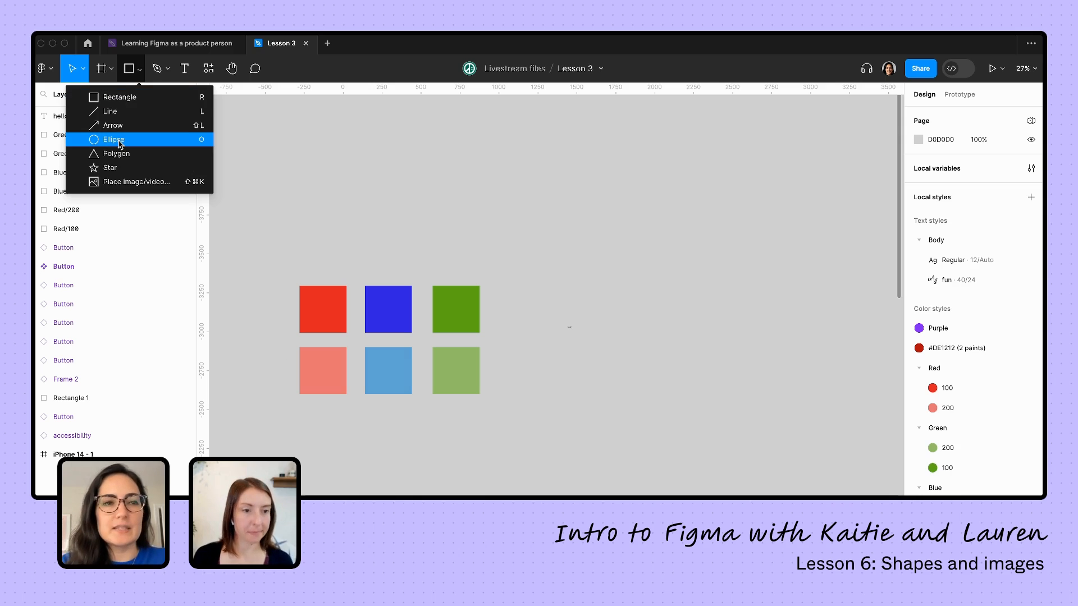
mouse_move(114, 167)
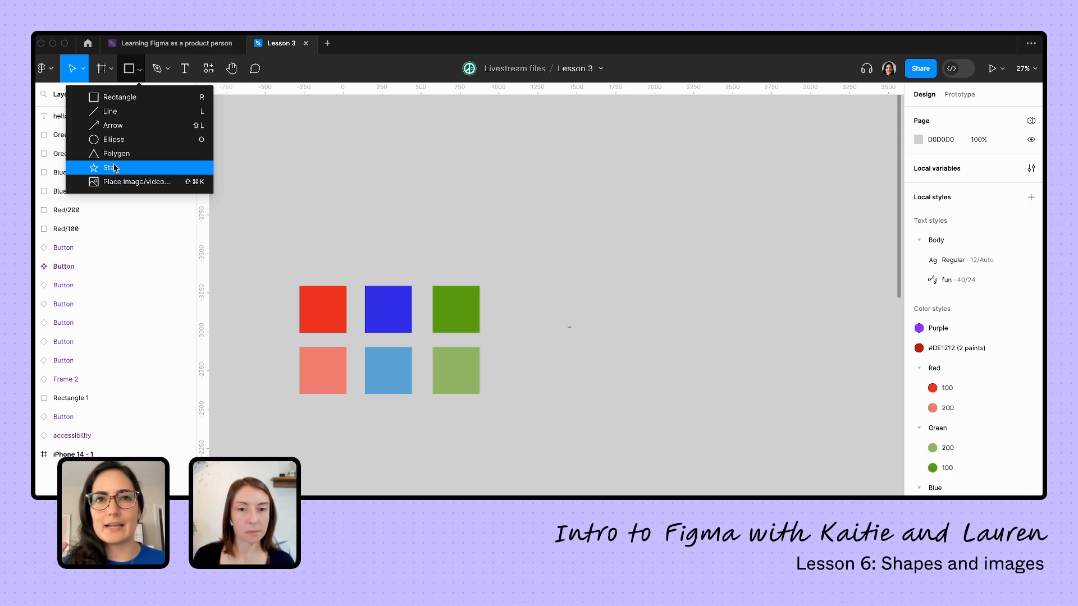
mouse_move(119, 97)
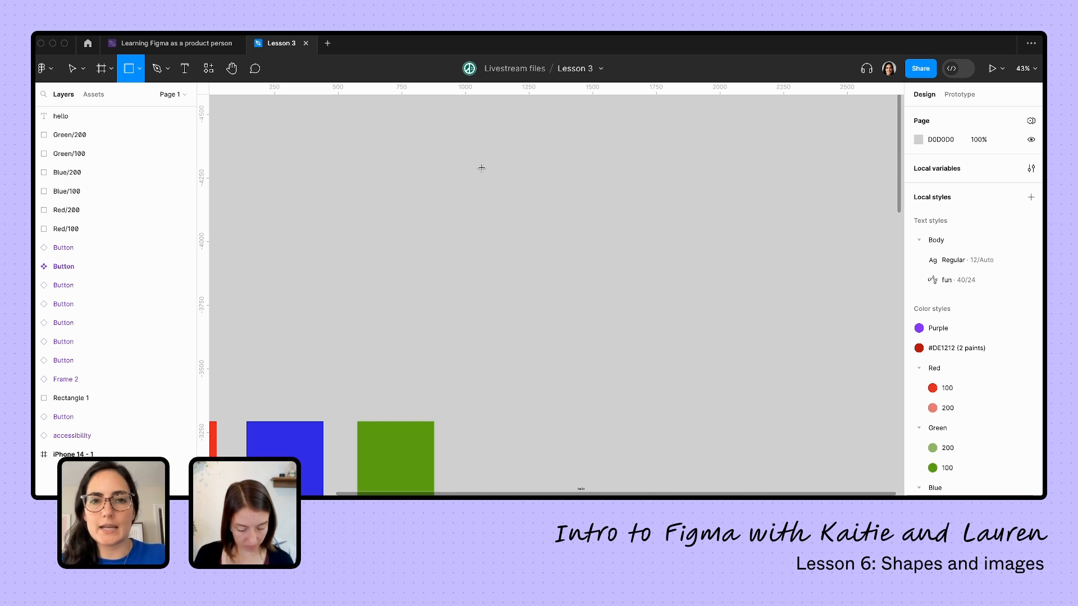
Draw a 519×519 square, Rectangle 2, and fill it red
drag(481, 168, 654, 340)
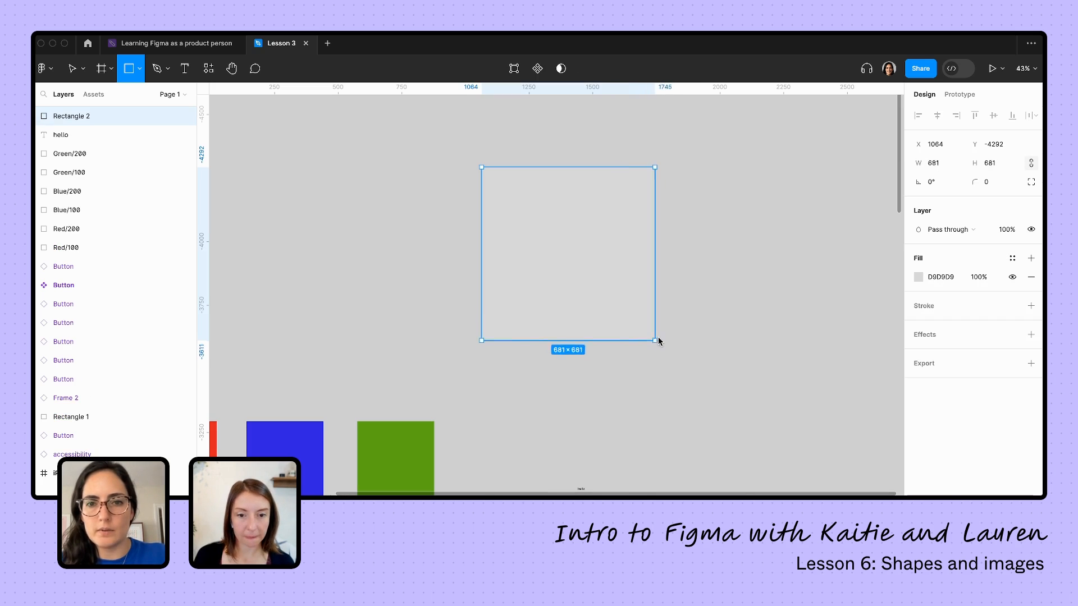
drag(653, 340, 645, 330)
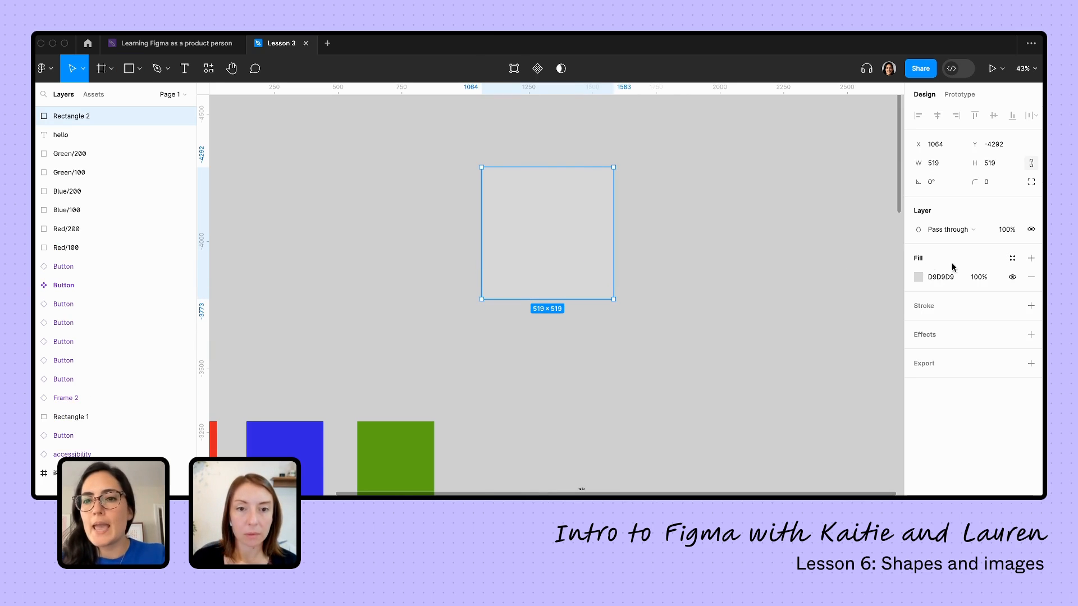
click(918, 277)
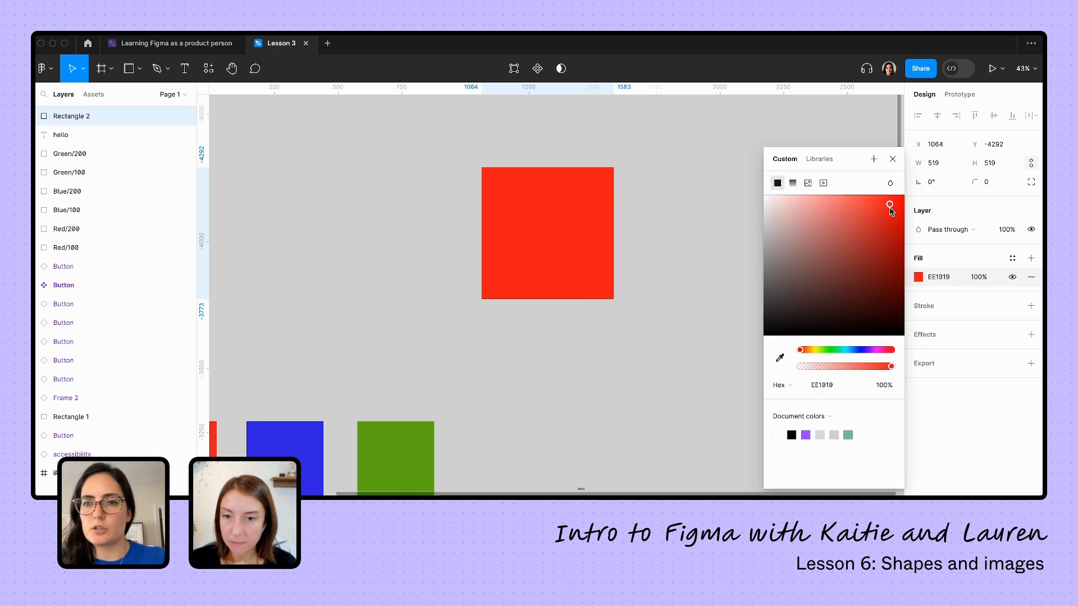
click(690, 211)
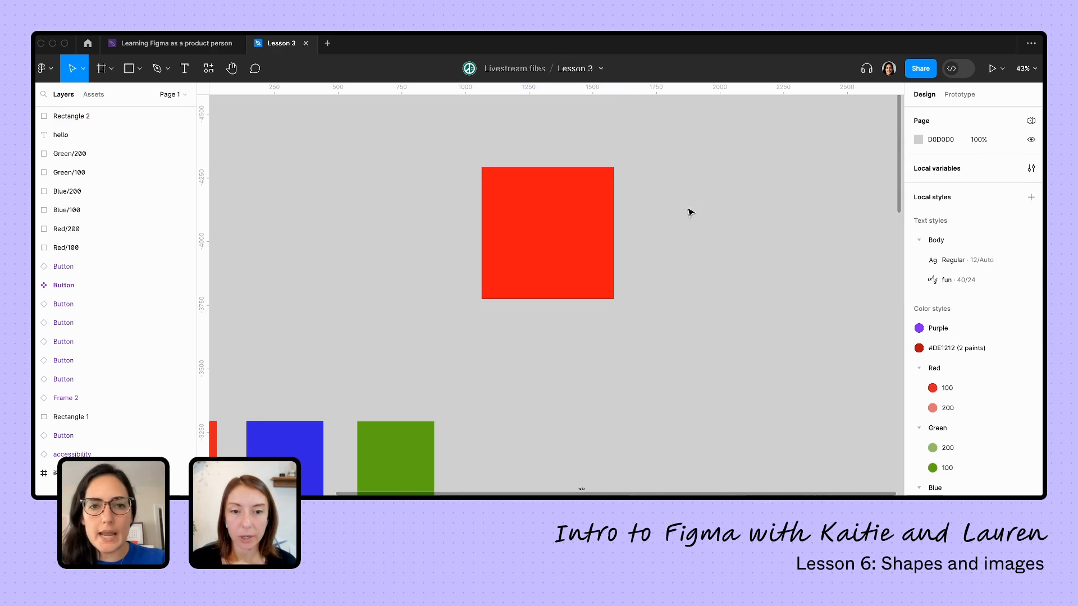
click(548, 234)
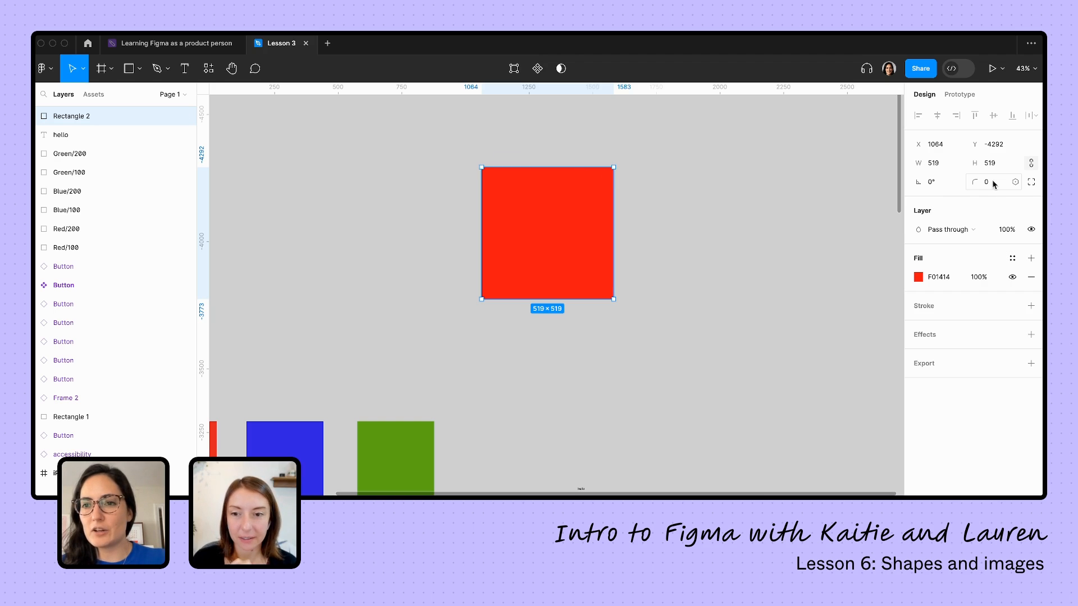
mouse_move(993, 182)
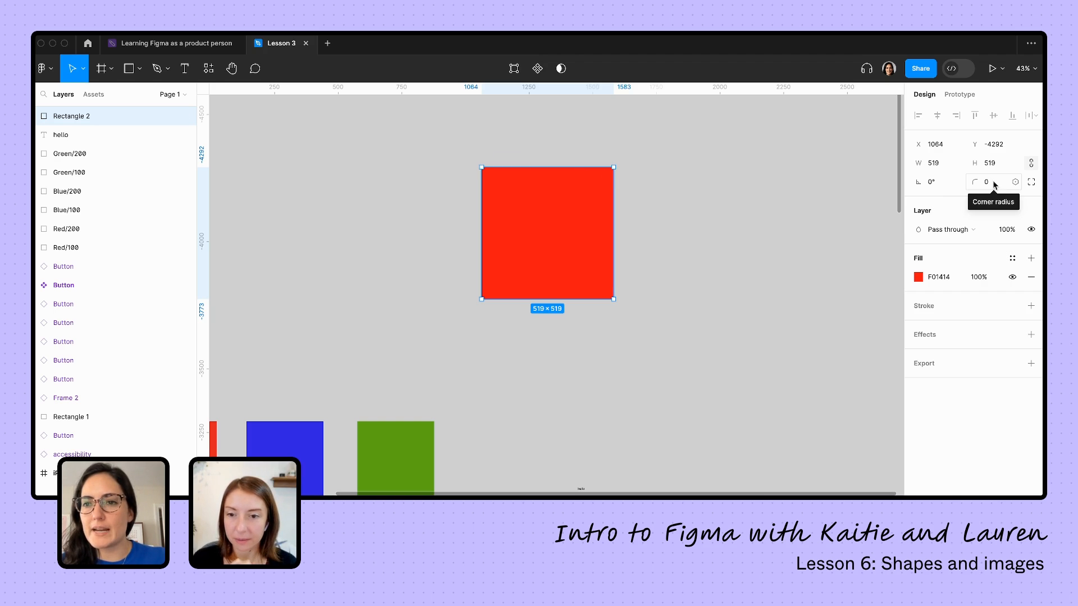
Raise the square's corner radius through 32, 120 and 208 to 320
click(988, 181)
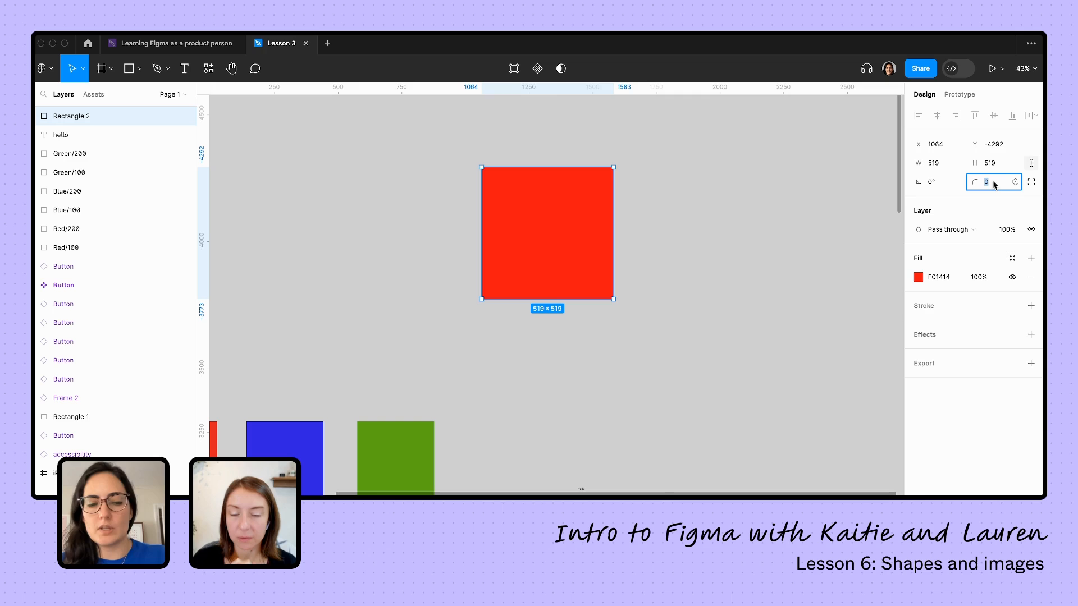
text(32)
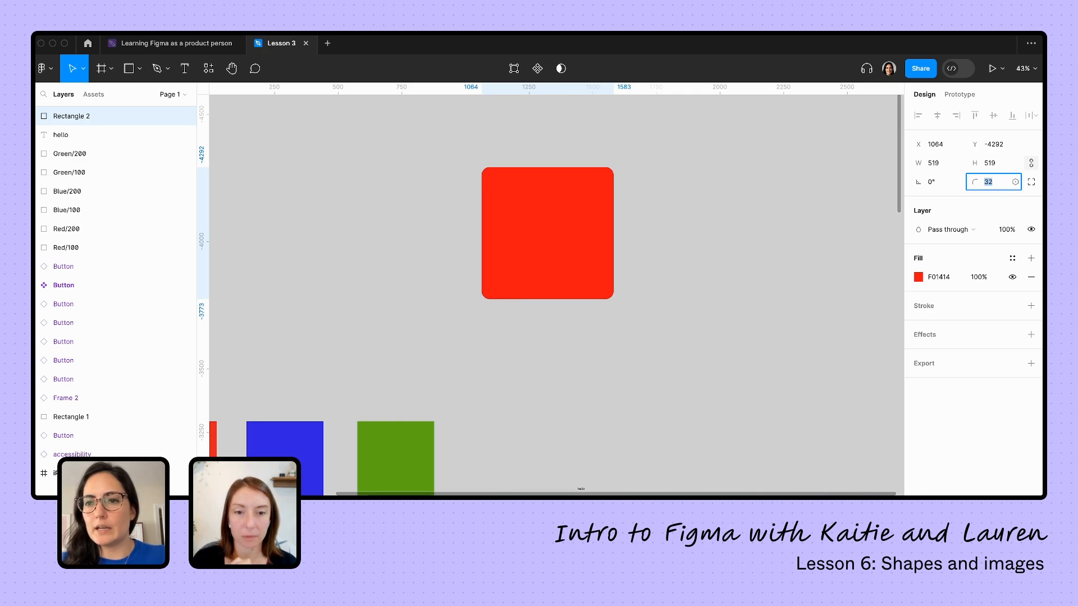
text(120)
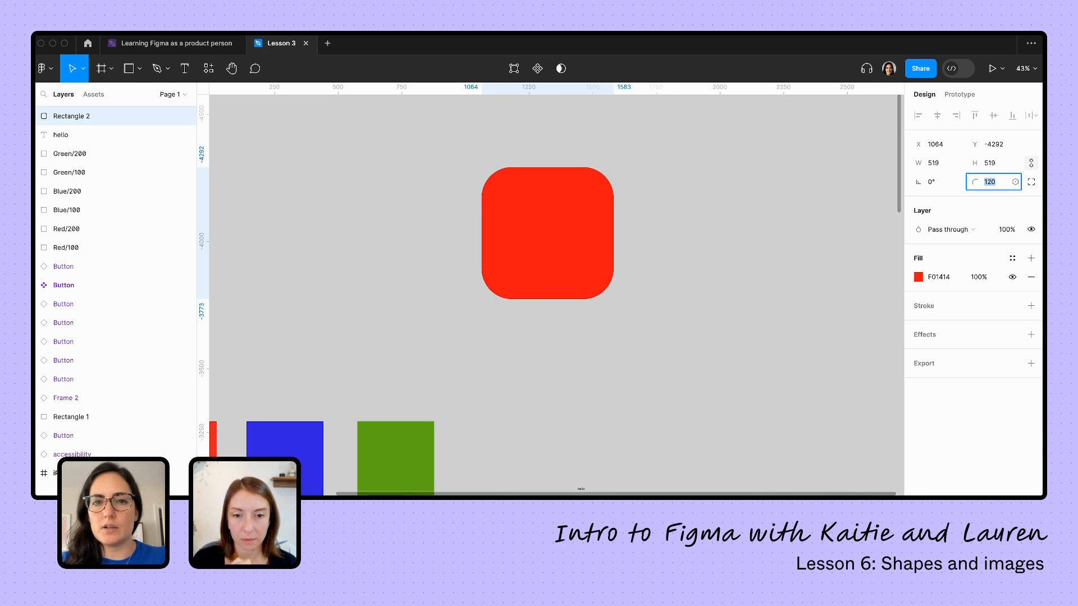
text(208)
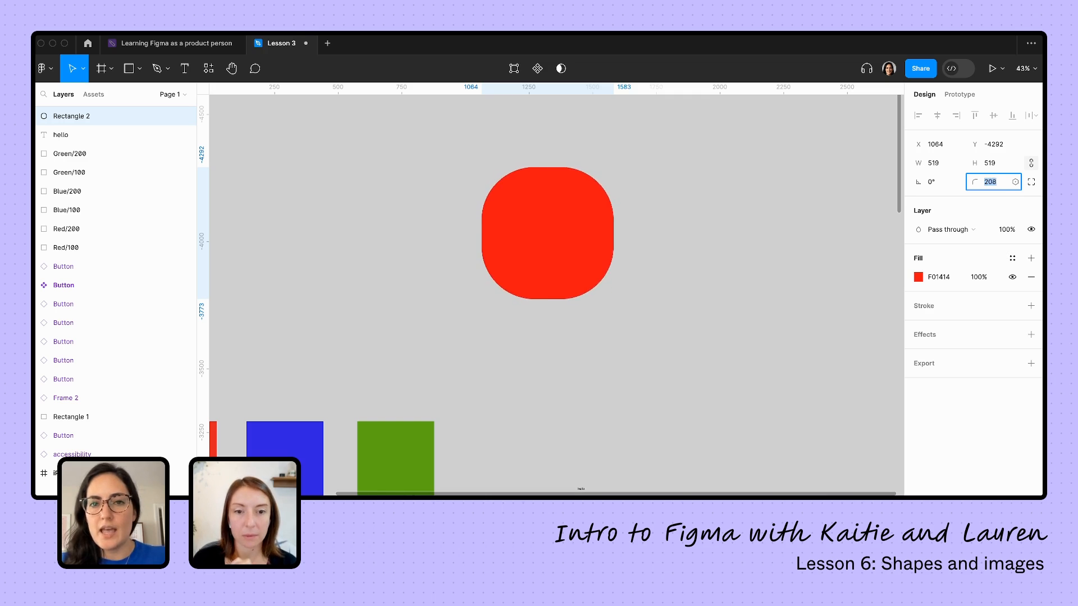
text(320)
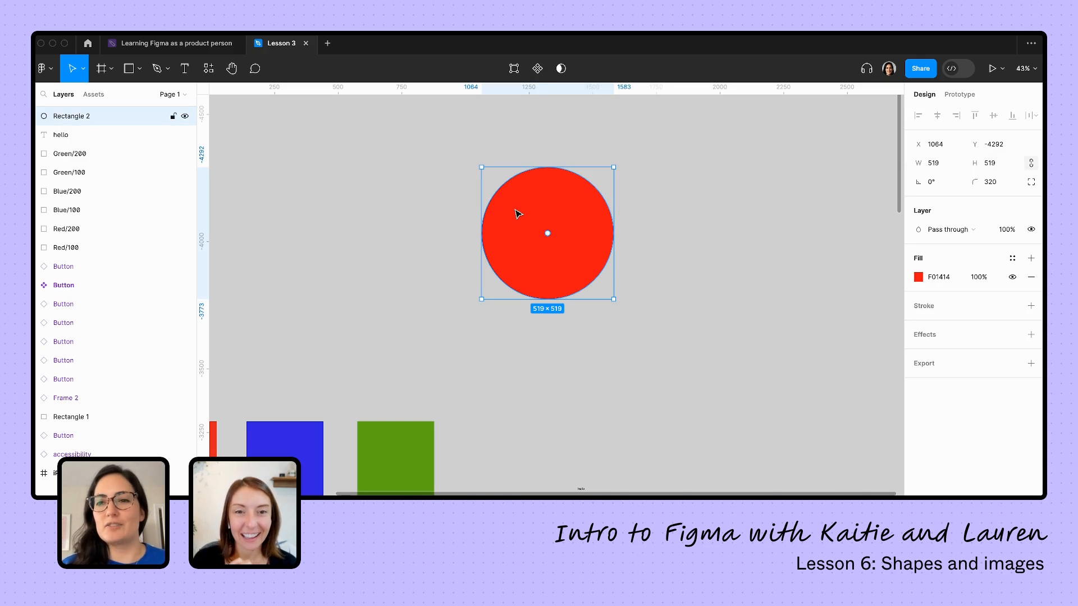
mouse_move(664, 353)
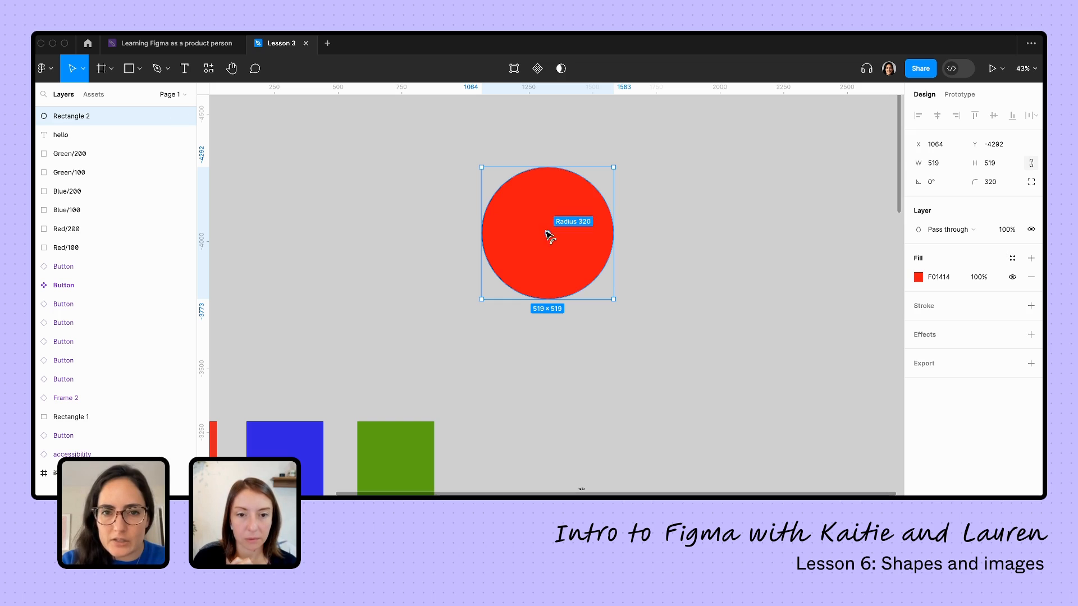
mouse_move(550, 237)
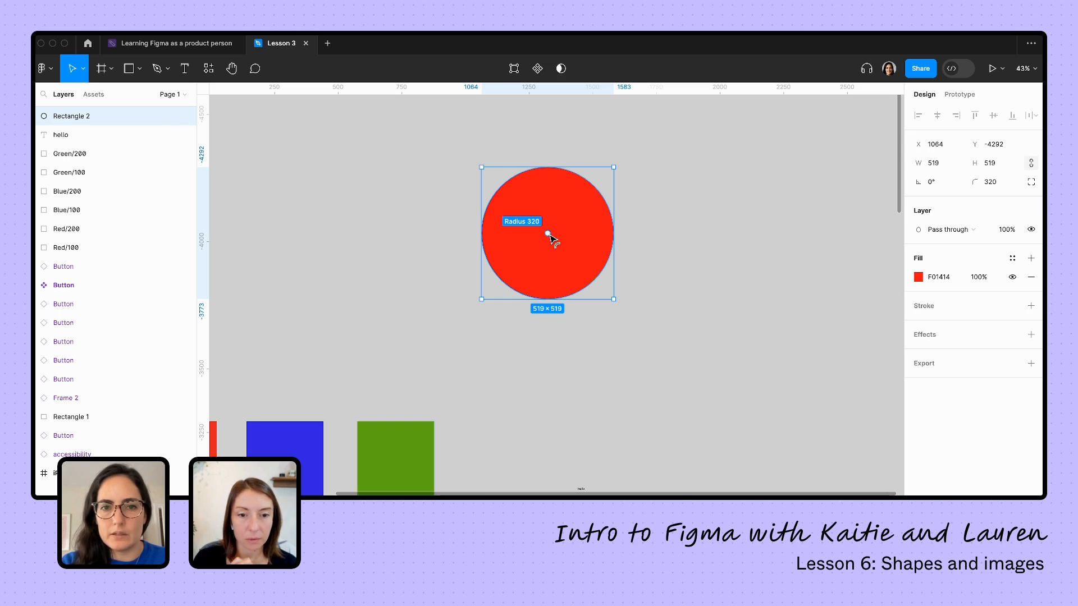
Drag the on-canvas corner handle until the corner radius reads 66
drag(551, 237, 595, 268)
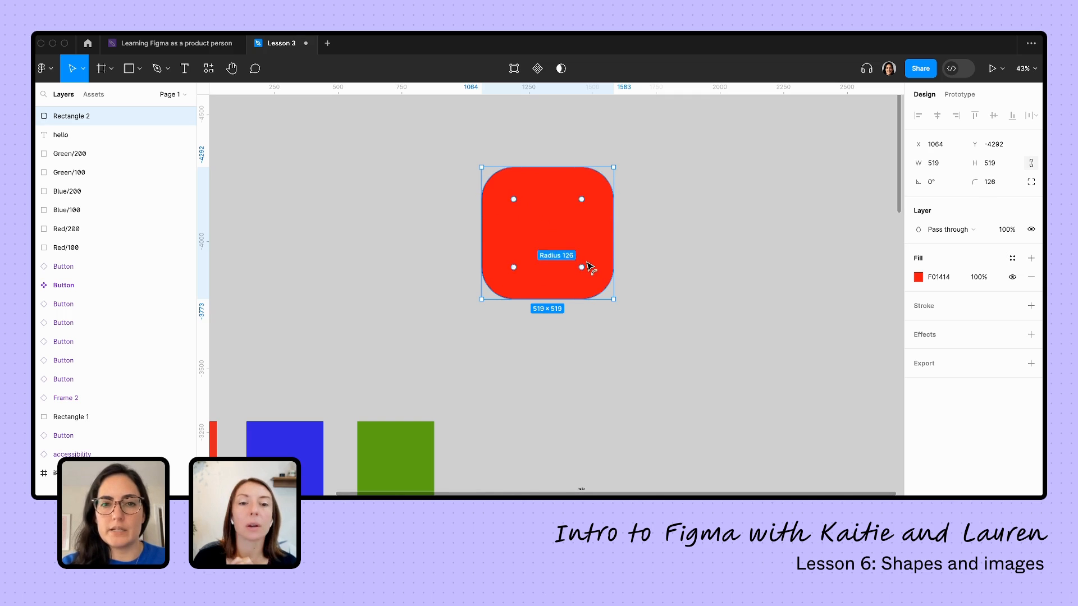
drag(582, 266, 582, 269)
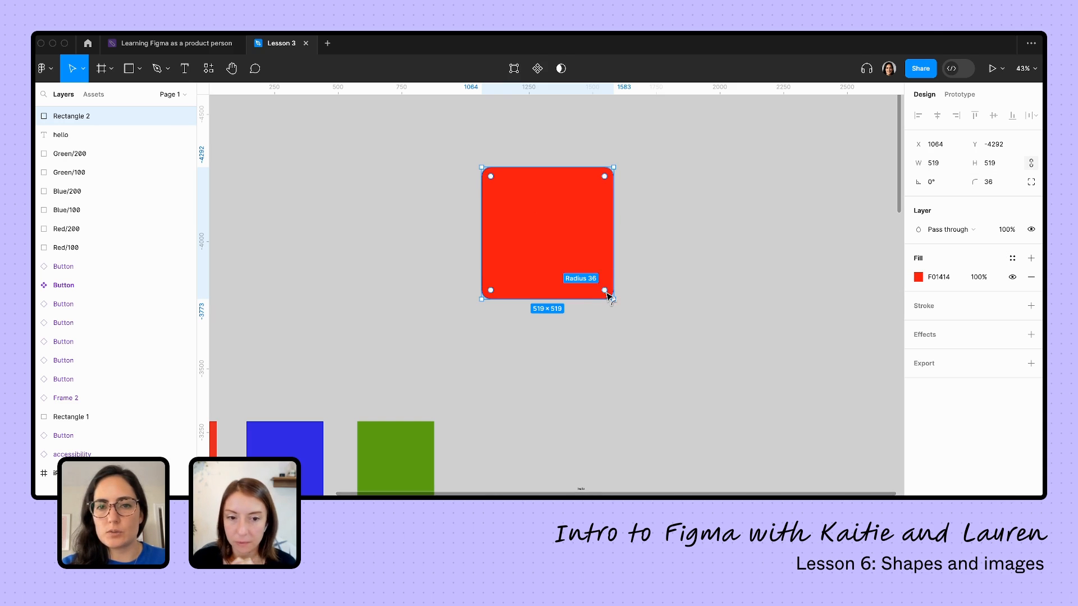
drag(607, 292, 605, 296)
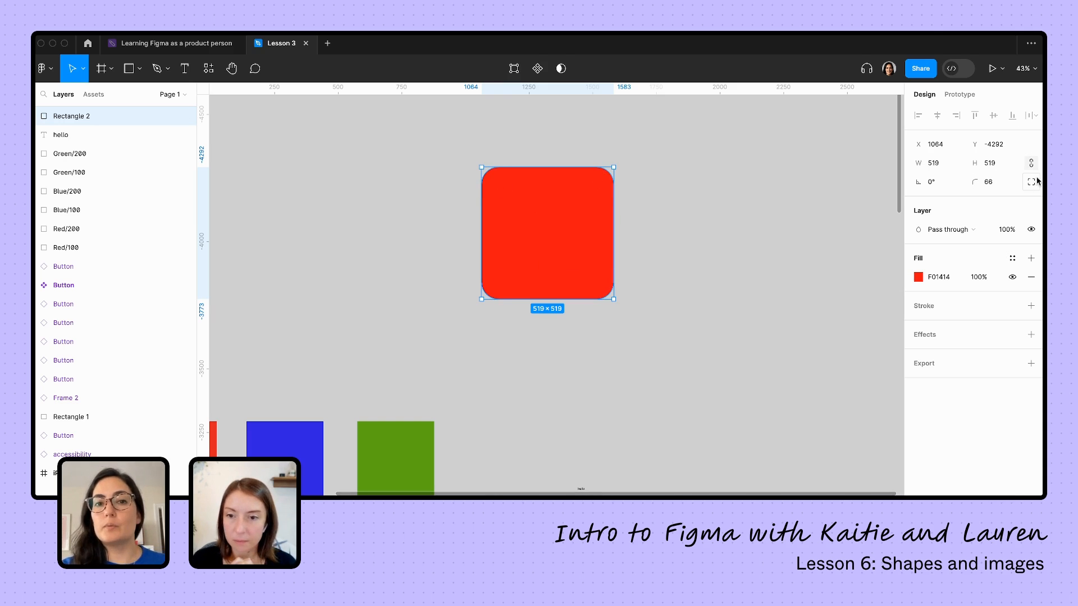
mouse_move(1032, 181)
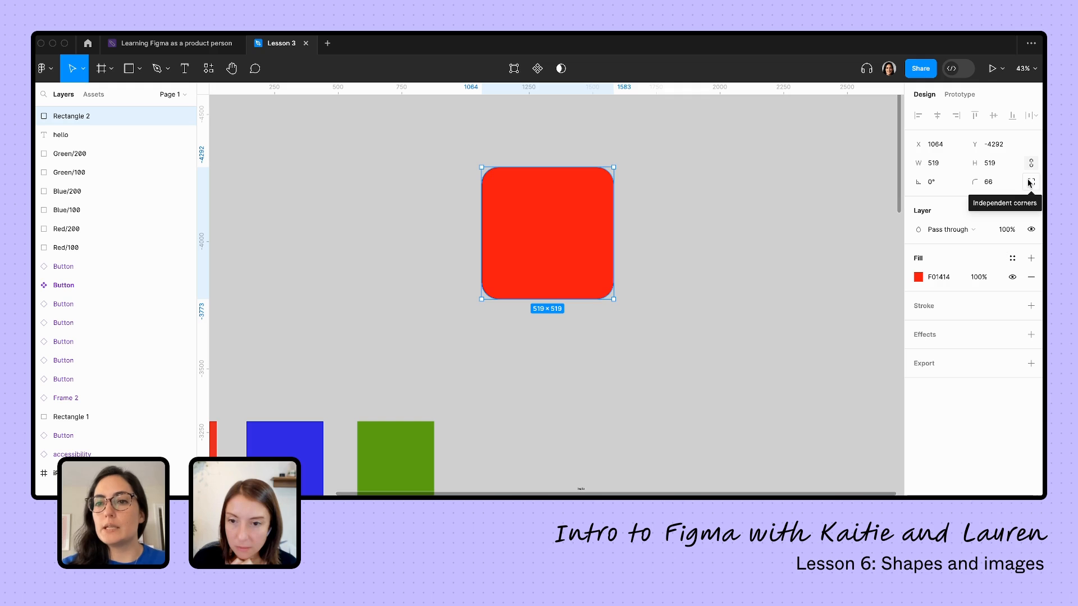
Enable independent corners and set the bottom-right corner radius to 200
click(1030, 181)
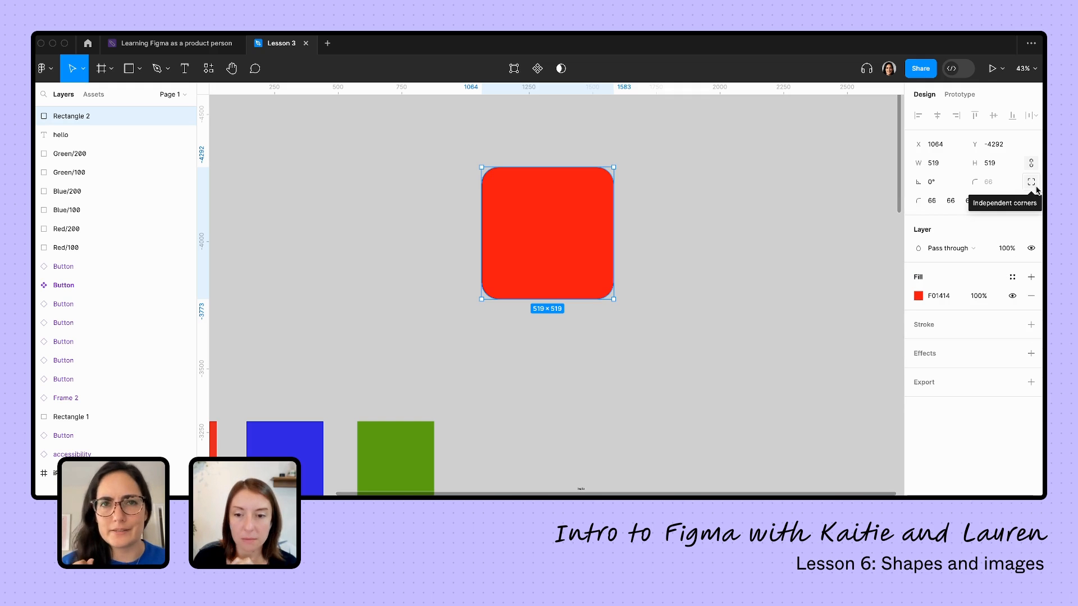
click(1032, 182)
text(14)
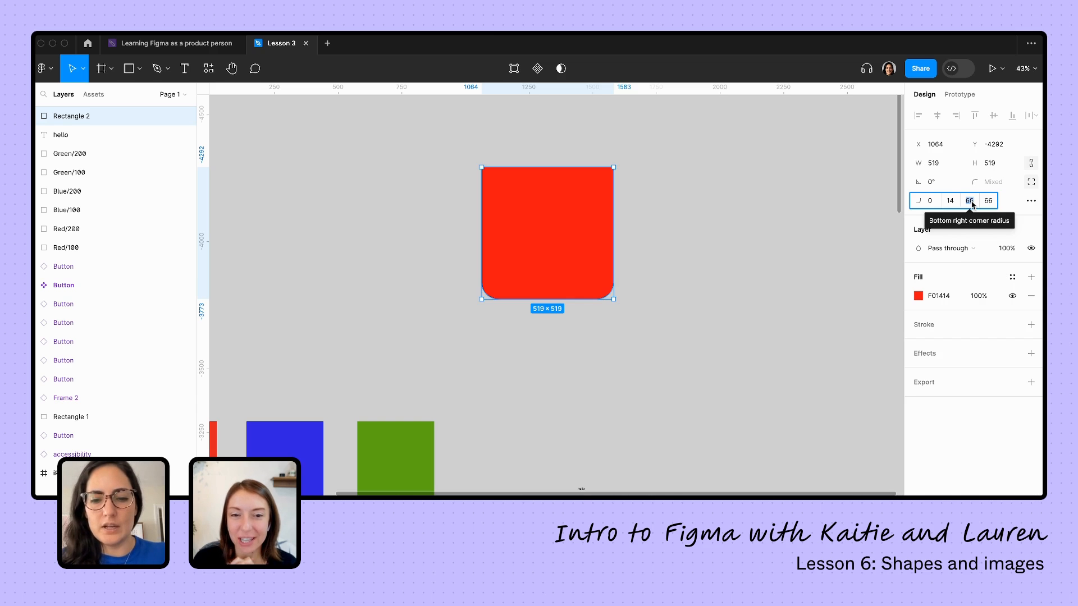
text(200)
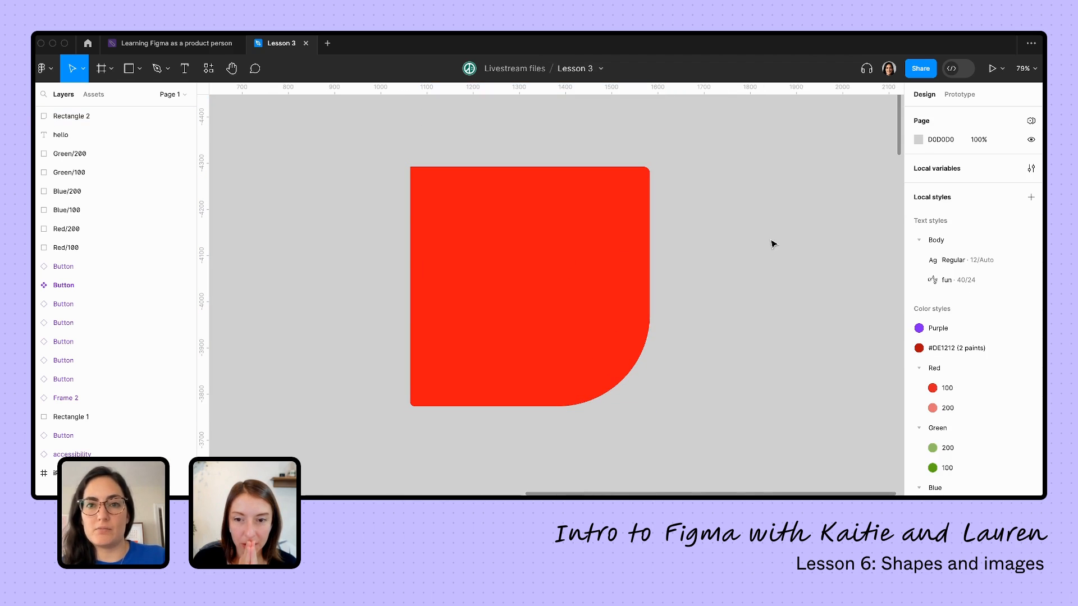
Draw a star, reshape it into a 25-point rounded red badge, and nudge it right
scroll(down, 3)
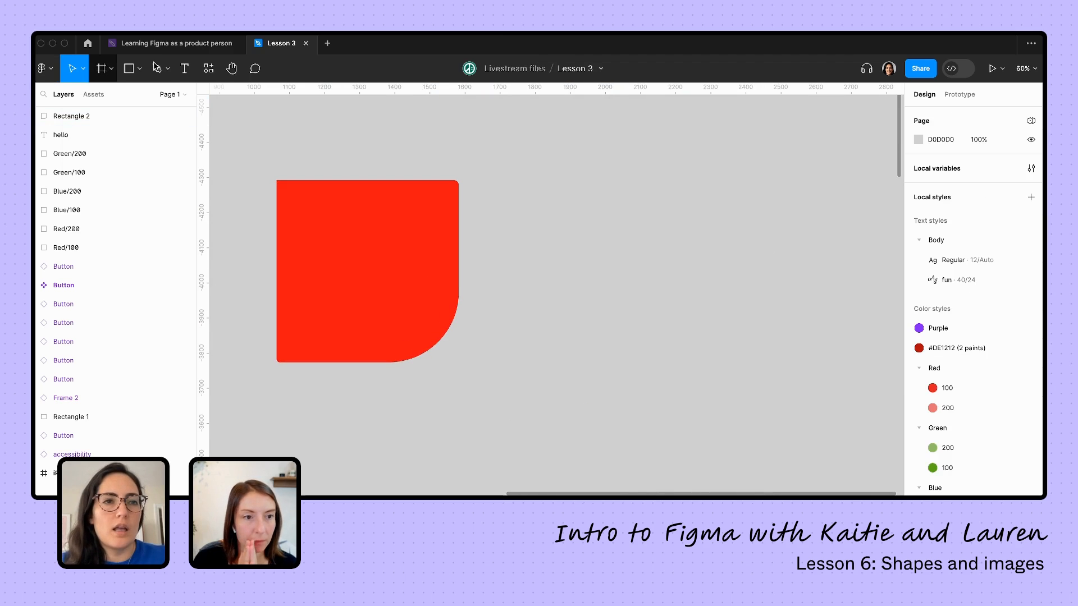
click(129, 68)
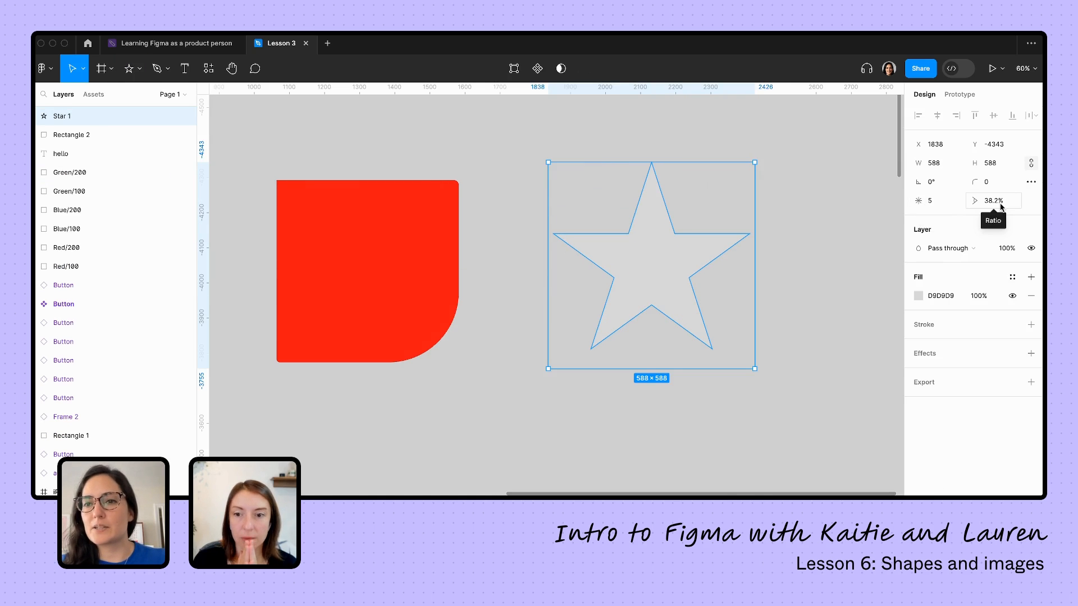
click(993, 200)
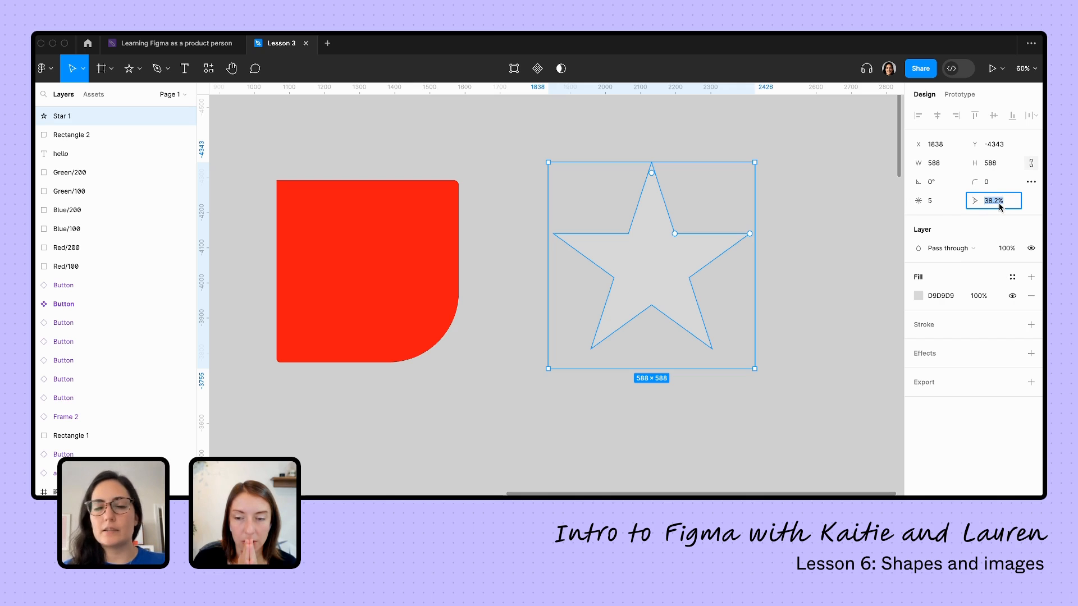
mouse_move(975, 200)
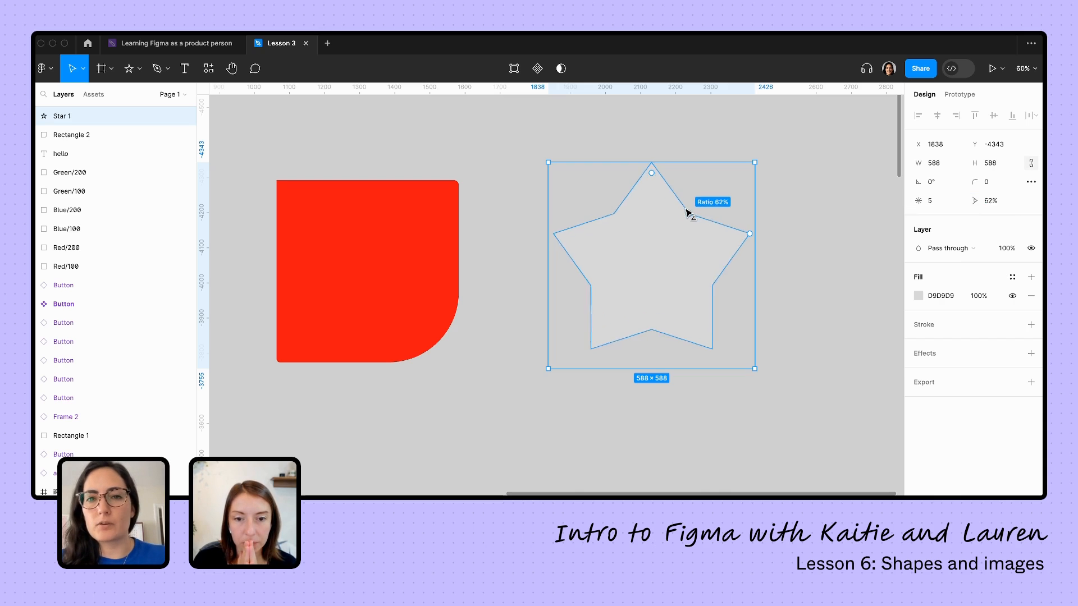
drag(691, 213, 664, 250)
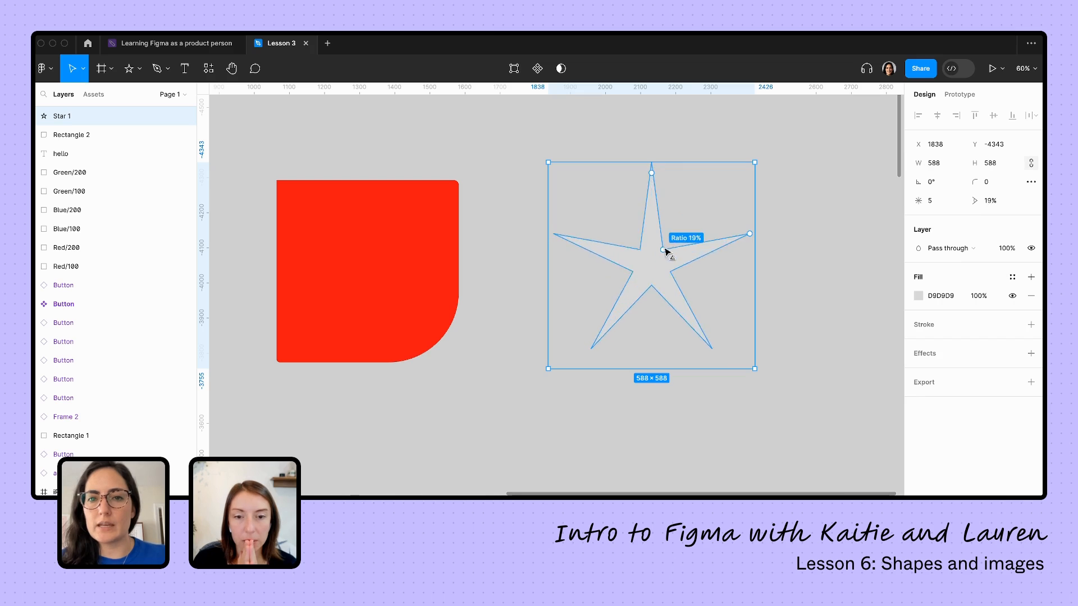
drag(664, 251, 686, 221)
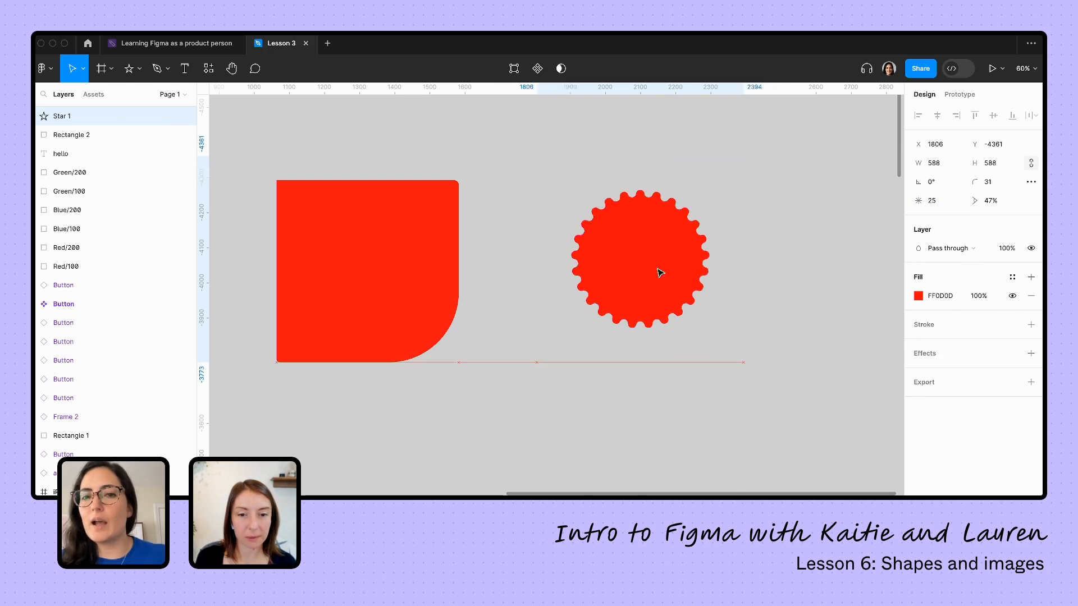
drag(639, 257, 656, 275)
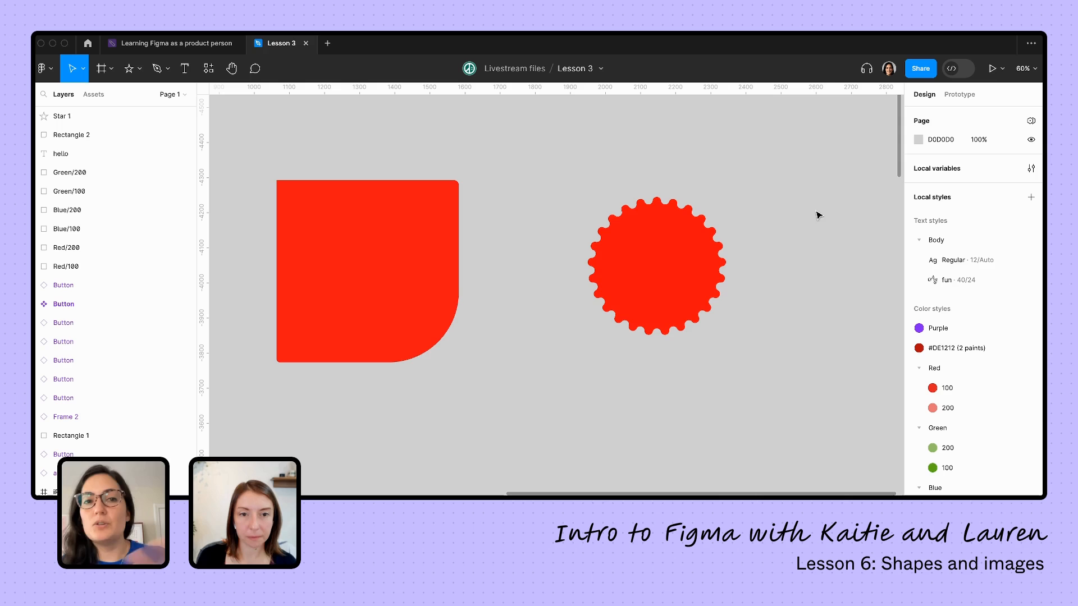
click(131, 68)
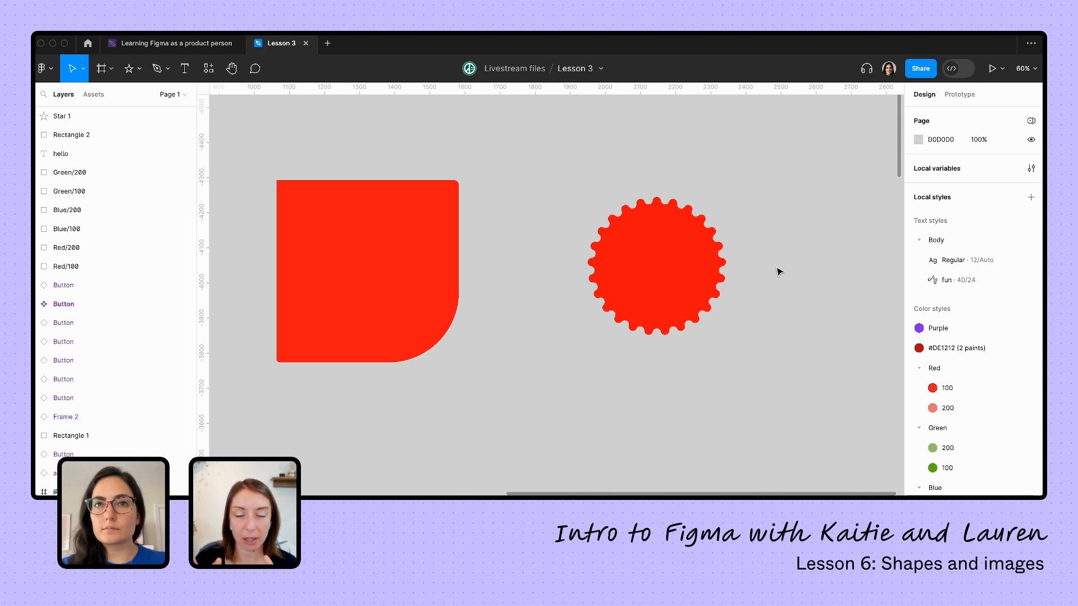
click(656, 268)
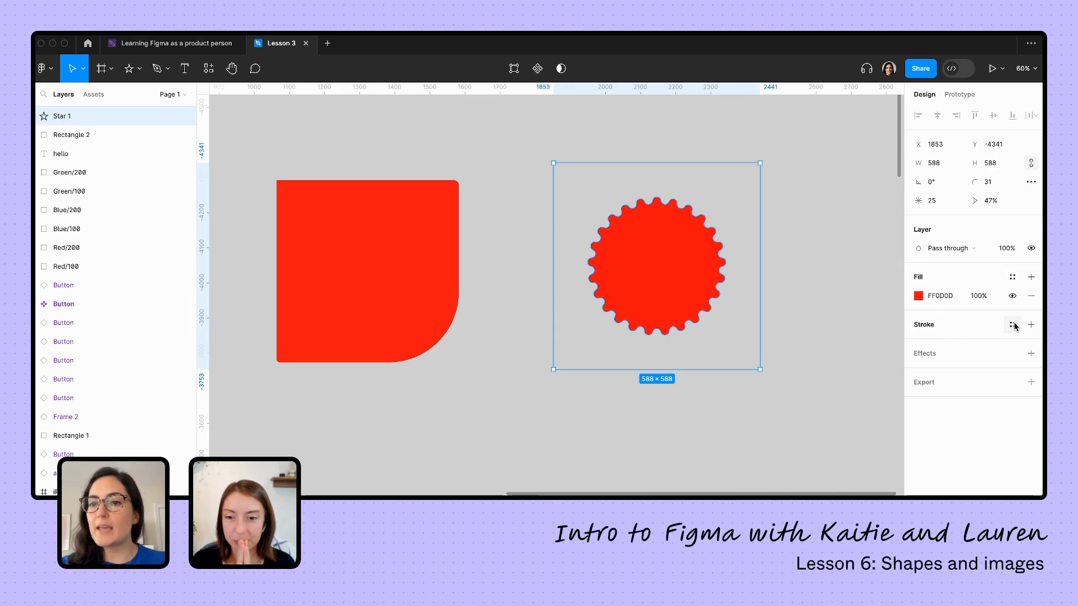
Outline the red badge with a 33 px Purple stroke style
click(1012, 325)
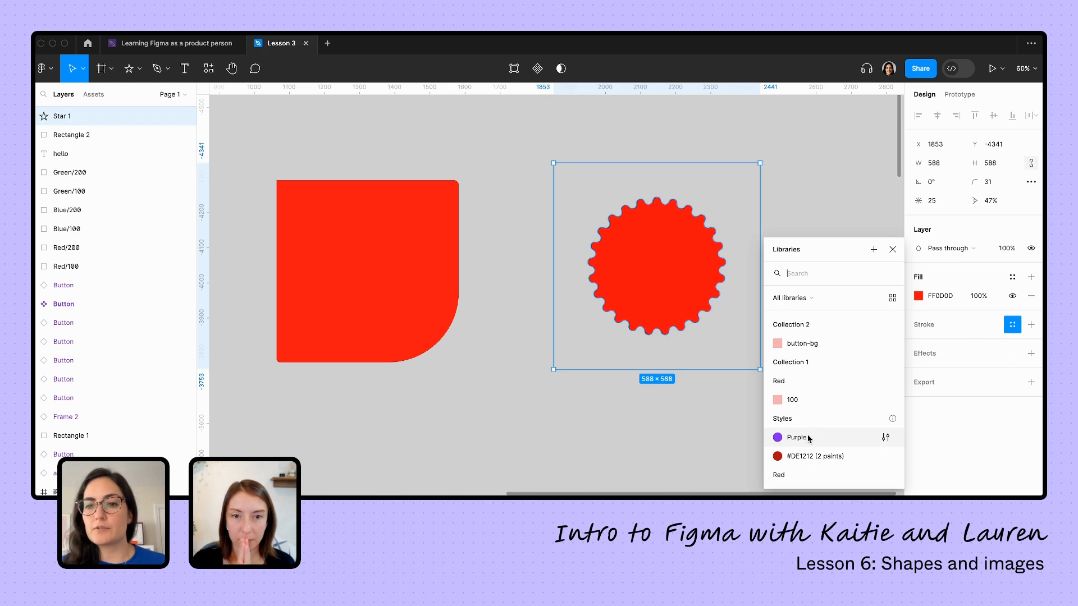
click(796, 437)
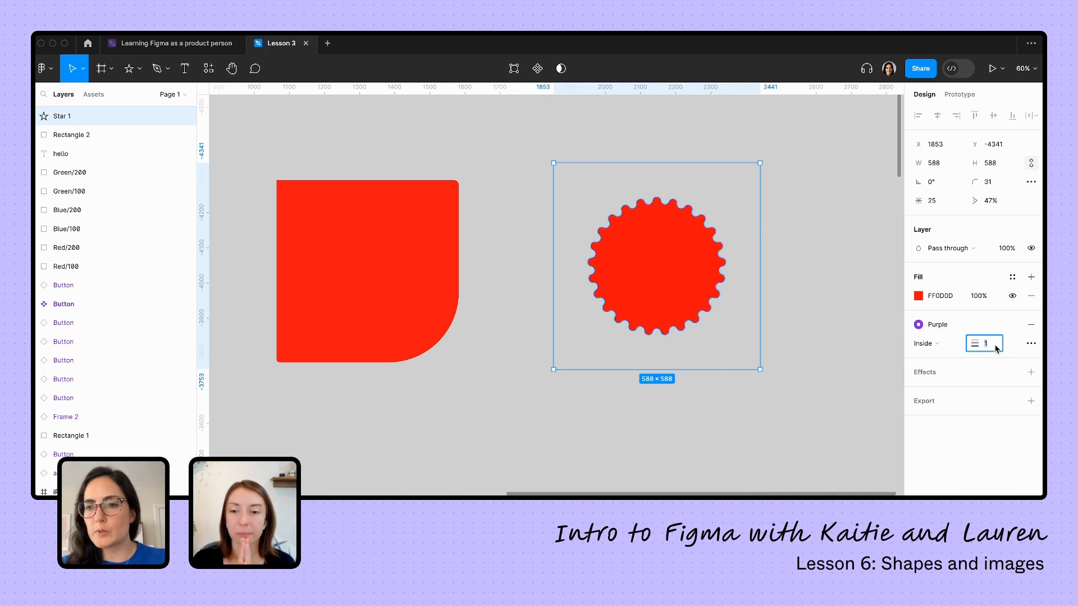
text(33)
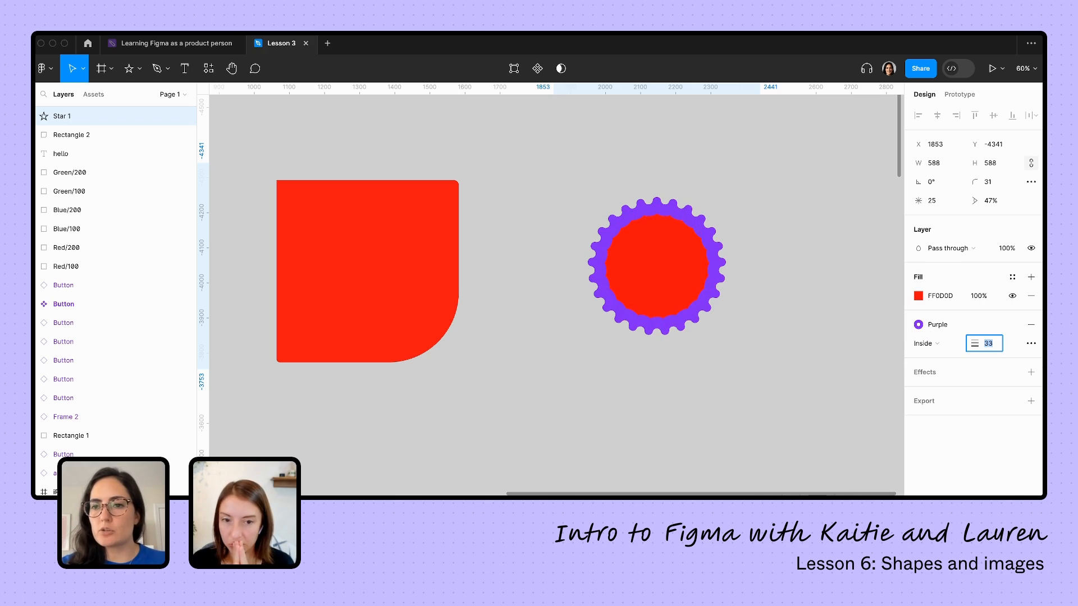
Try different stroke positions from the stroke position dropdown
click(926, 343)
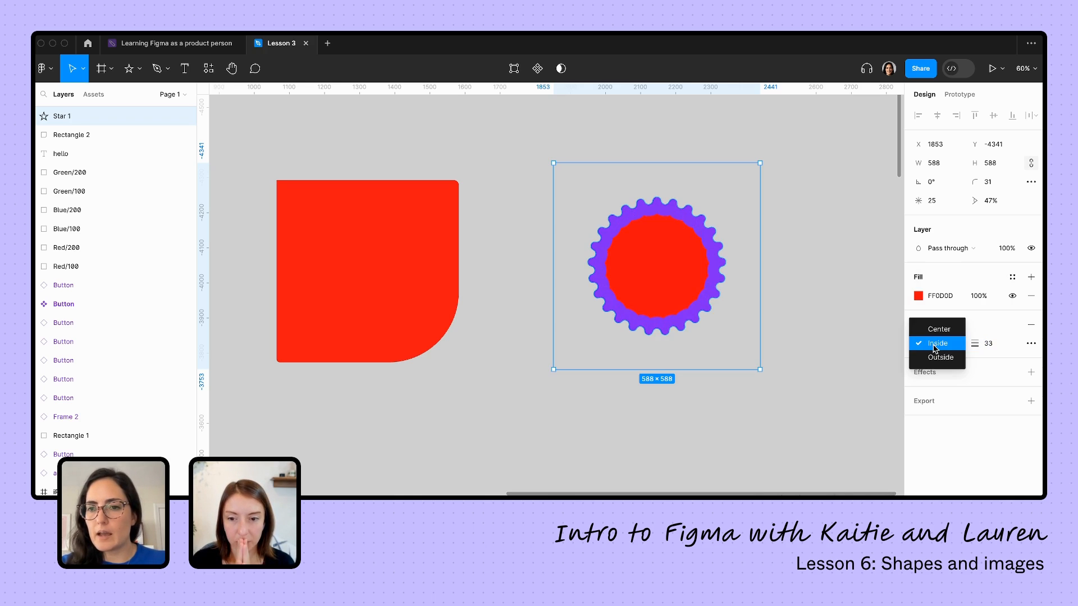
click(940, 357)
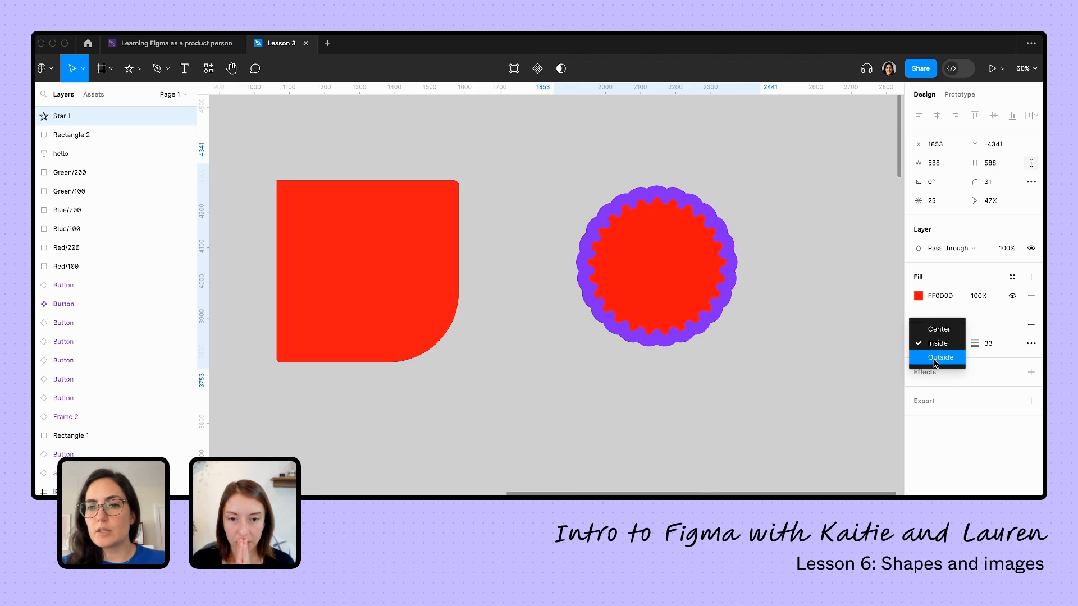
click(937, 343)
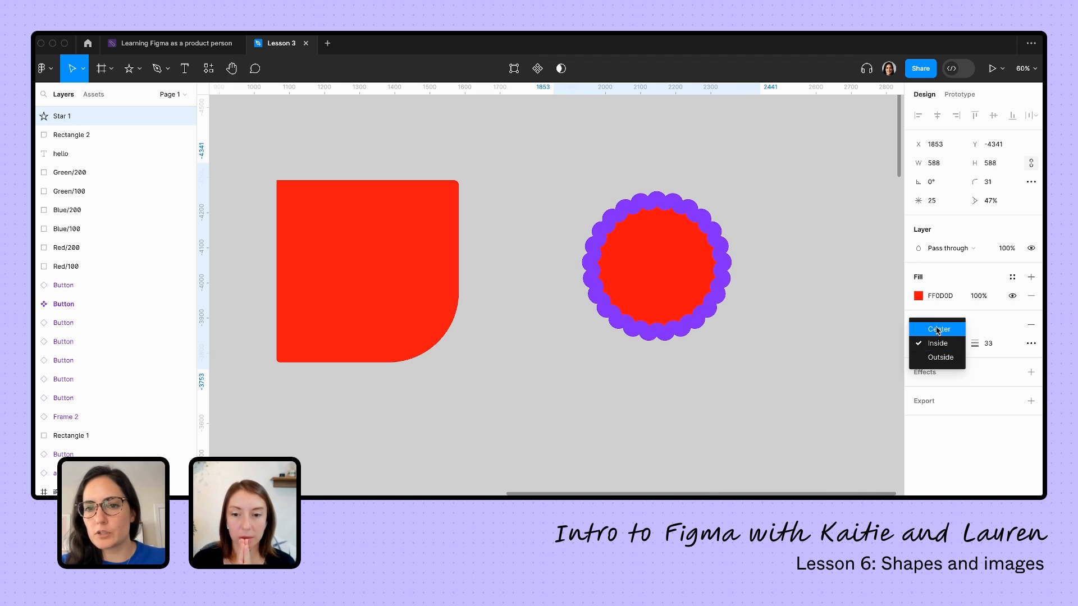
click(941, 357)
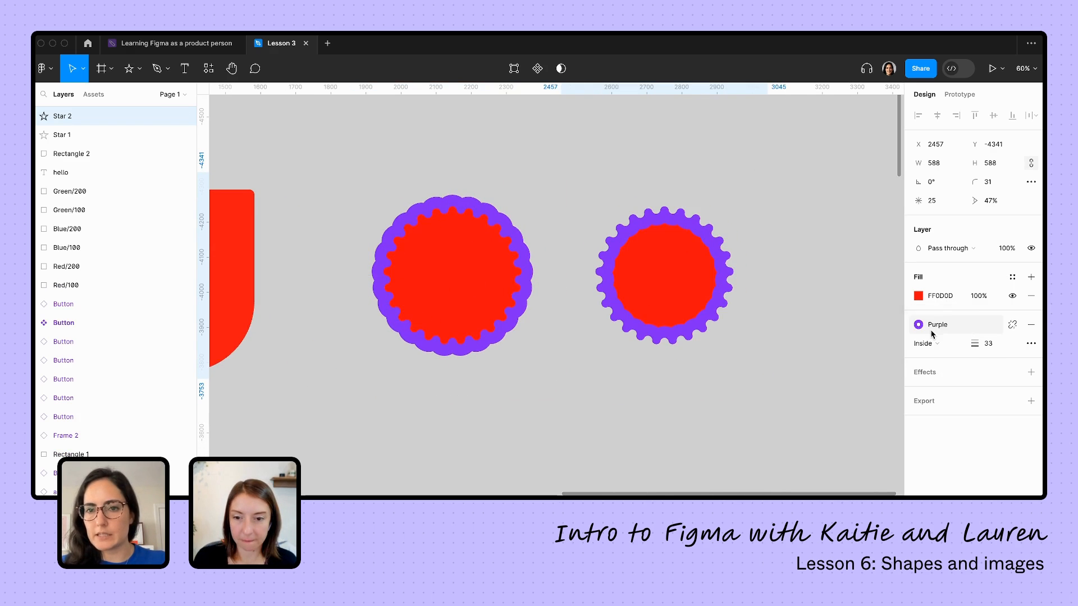
click(577, 183)
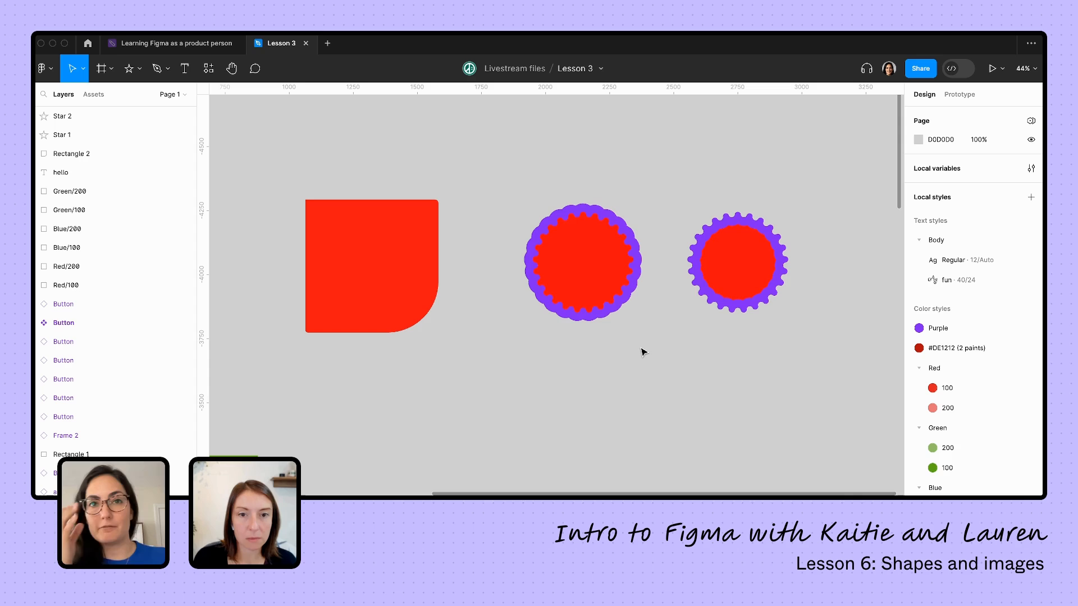
mouse_move(673, 215)
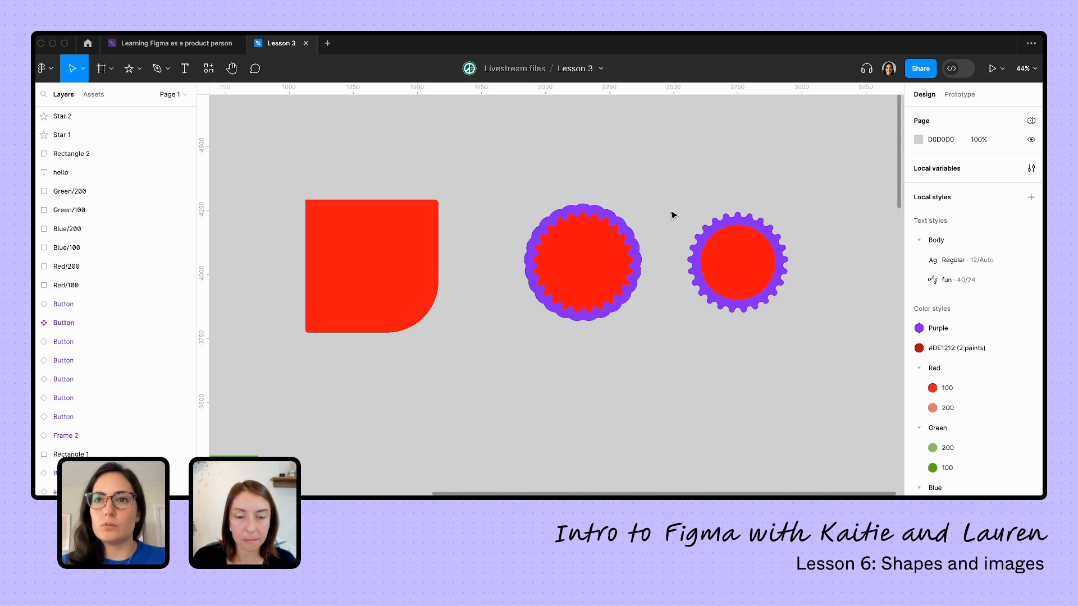
click(371, 267)
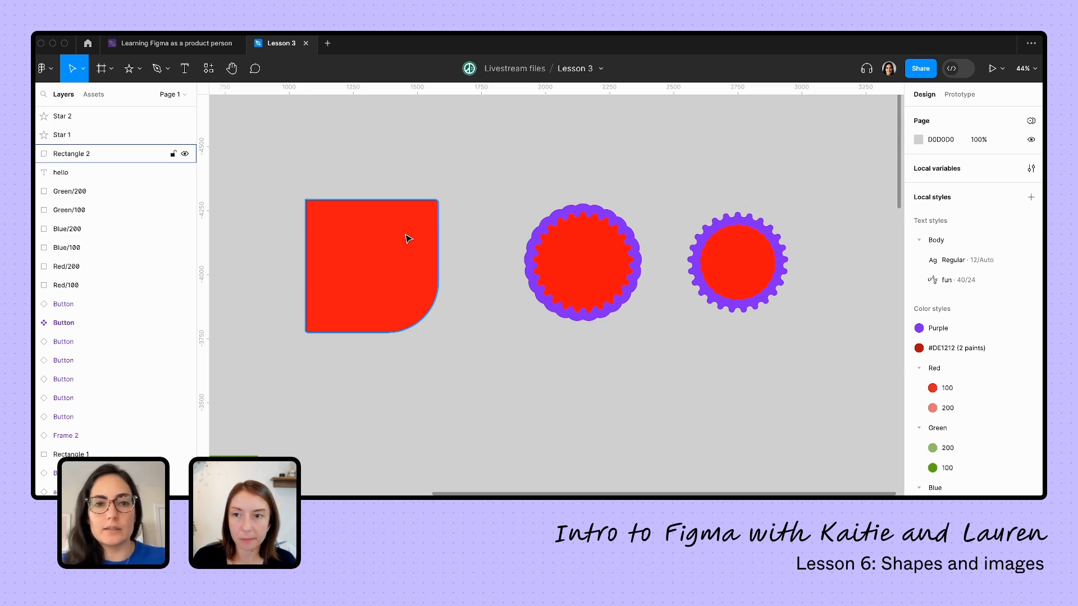
Select Rectangle 2 and switch its fill type to Image
click(371, 266)
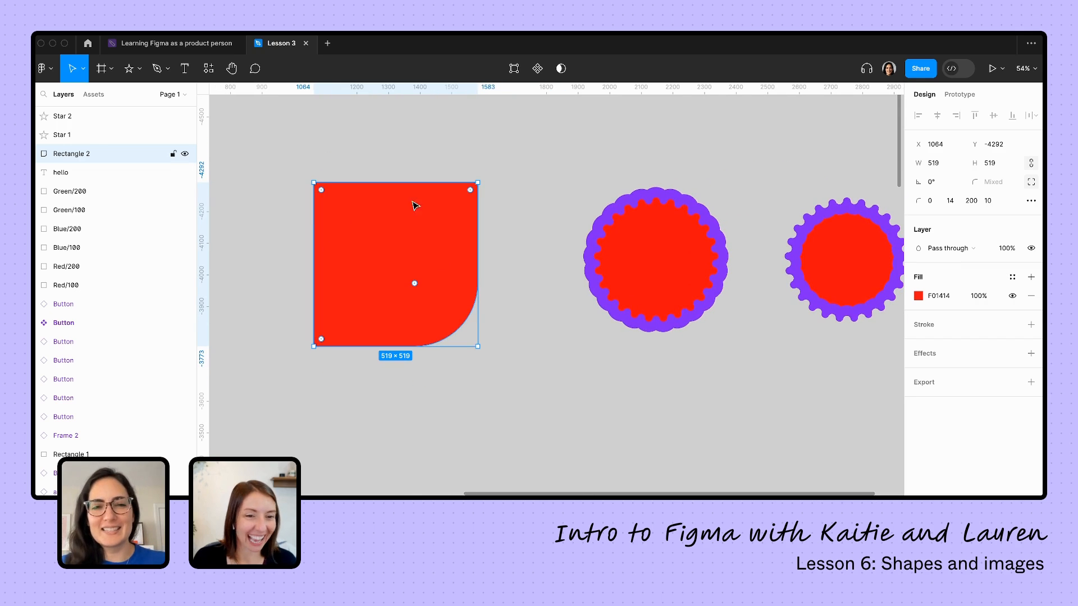
click(918, 296)
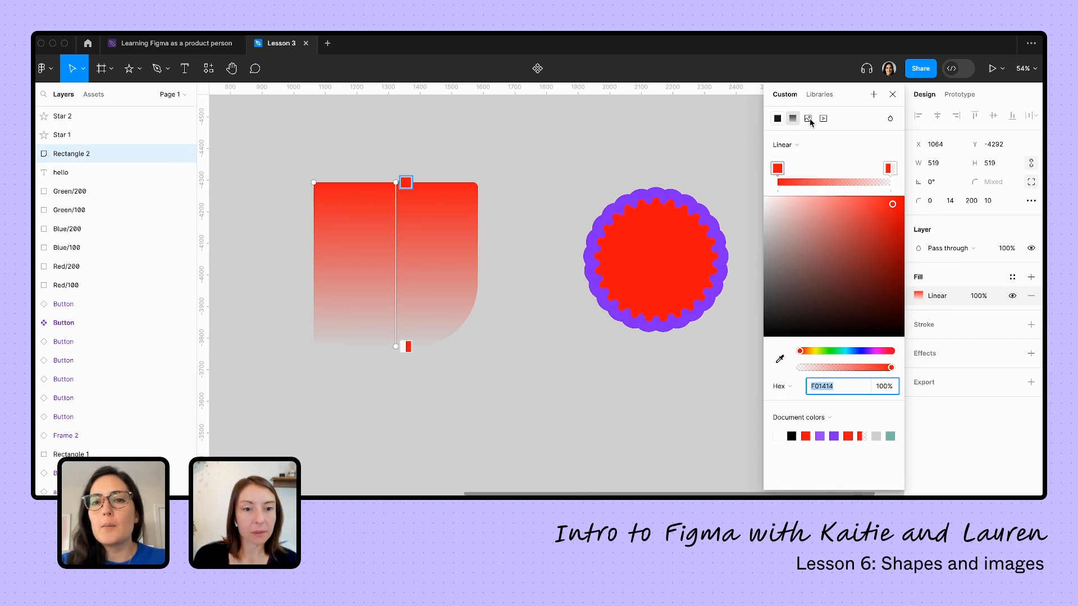
click(807, 118)
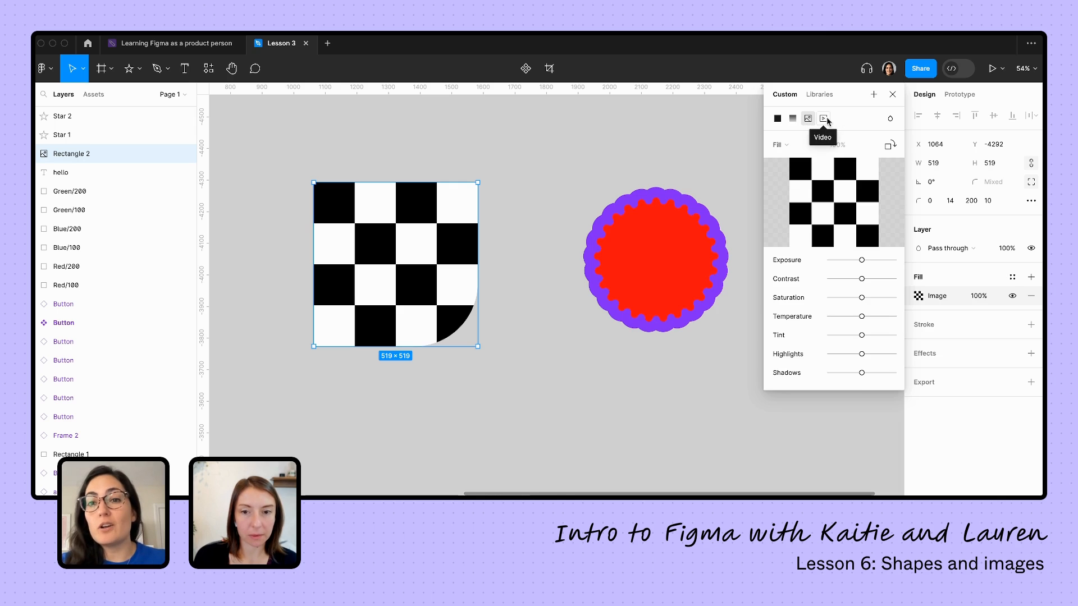
mouse_move(760, 199)
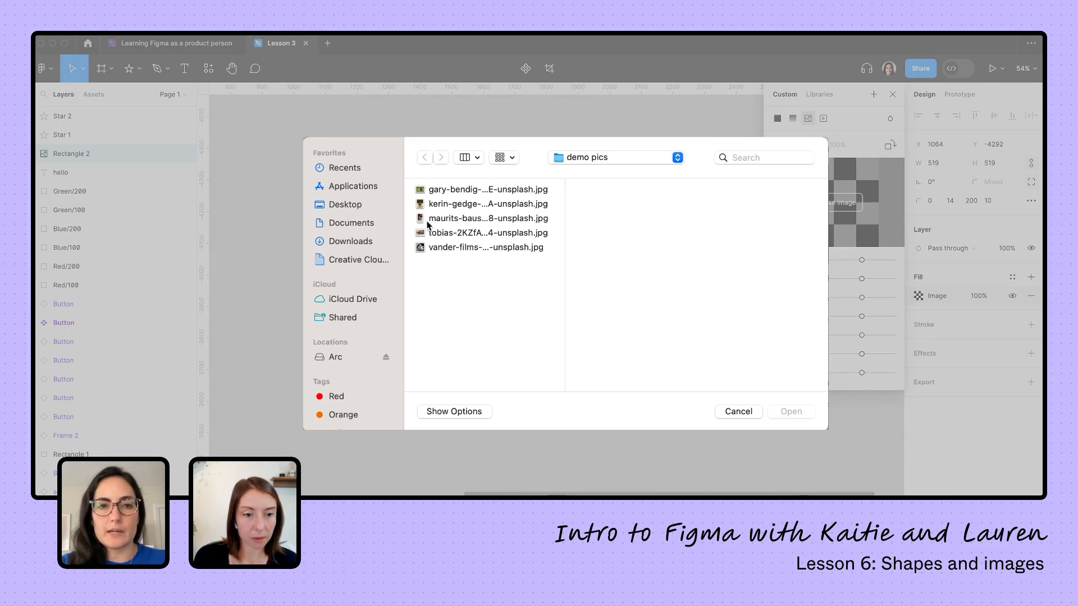
Choose the kerin-gedge duckling JPG from demo pics as the fill
click(487, 203)
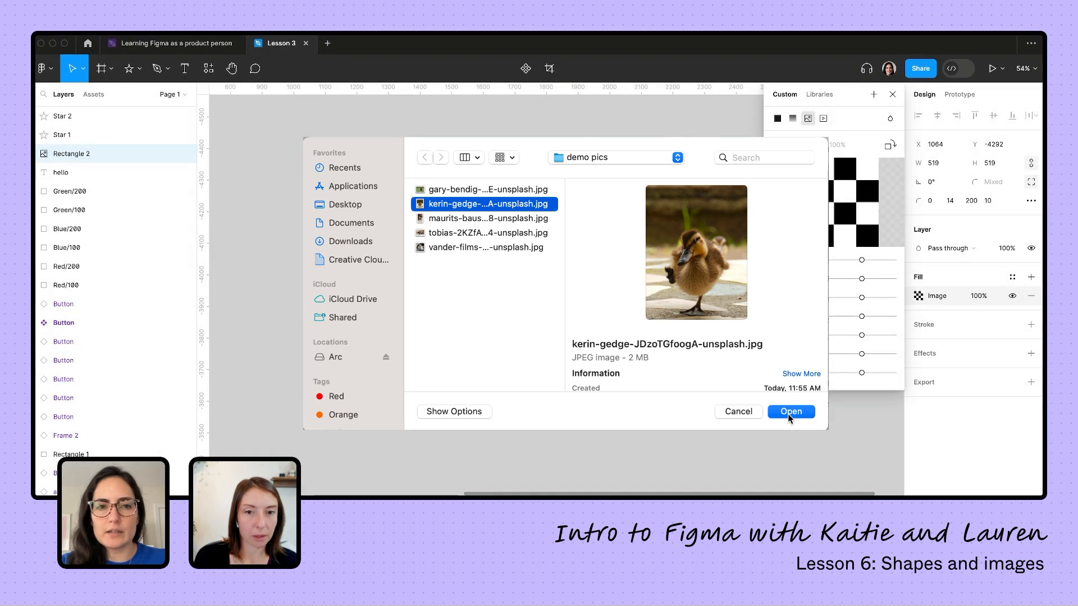
click(790, 411)
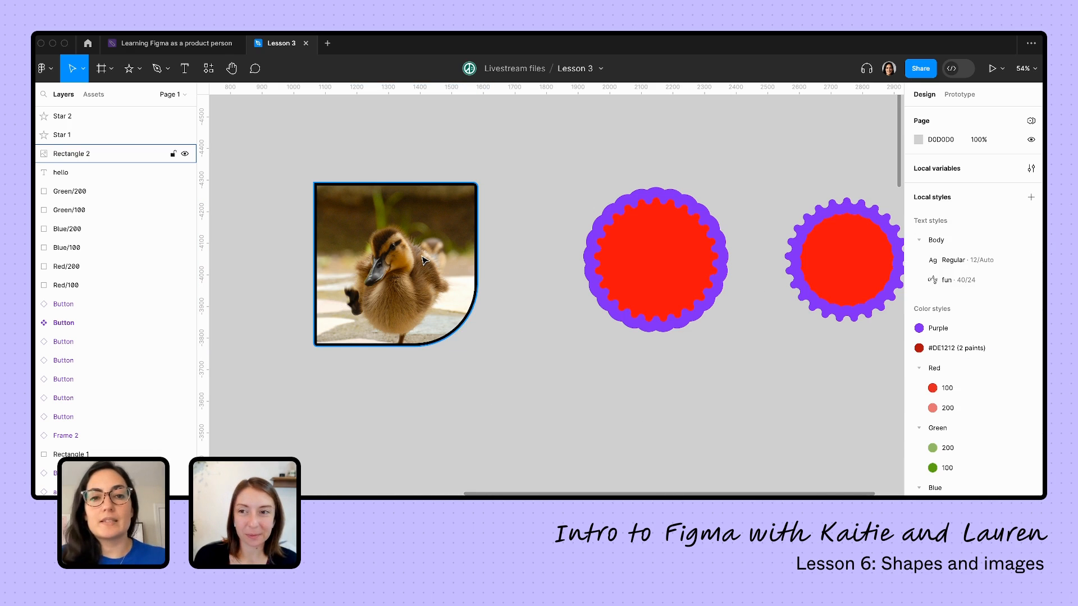
Set the duckling image fill's scale mode to Fit
click(396, 264)
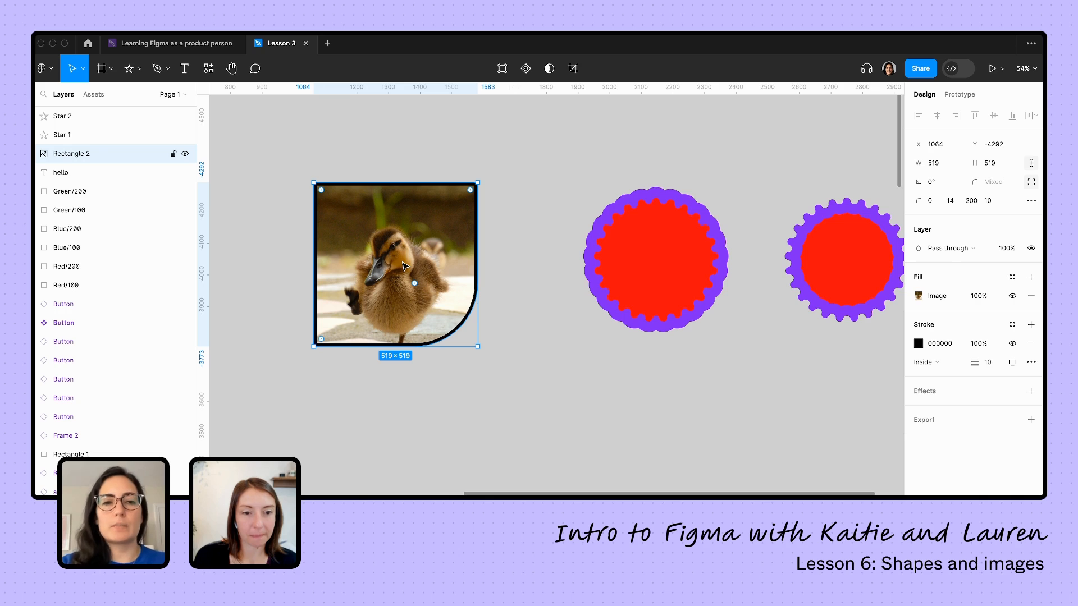
click(919, 296)
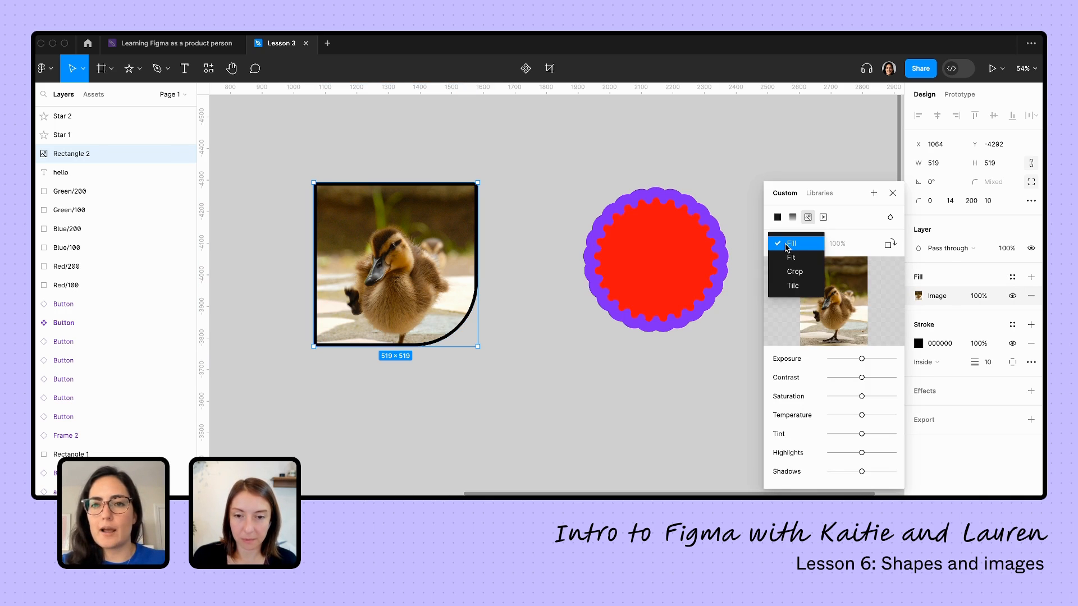
mouse_move(794, 272)
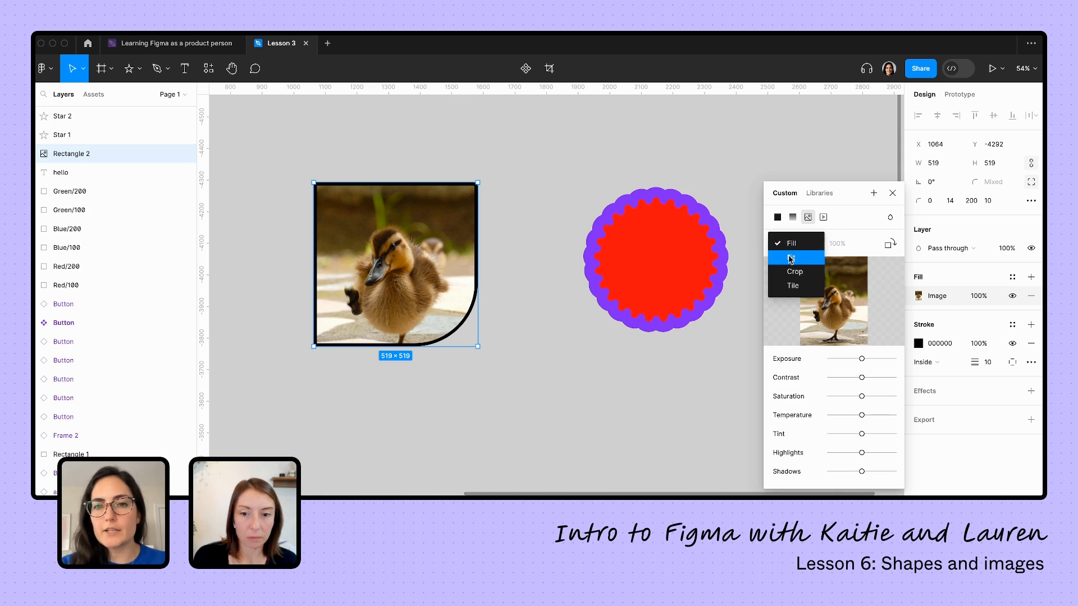
click(793, 257)
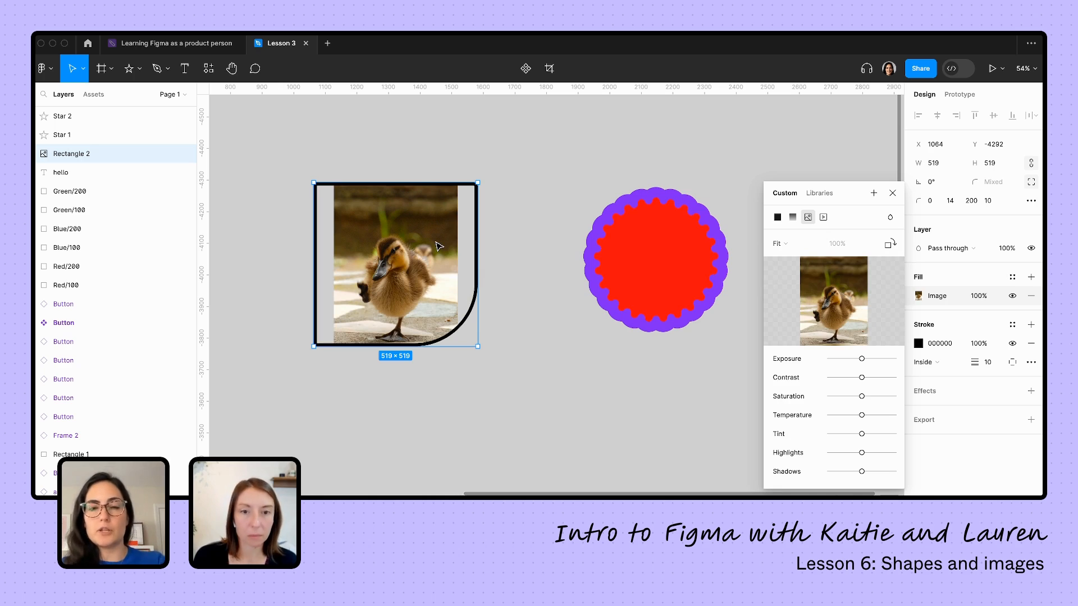
mouse_move(794, 242)
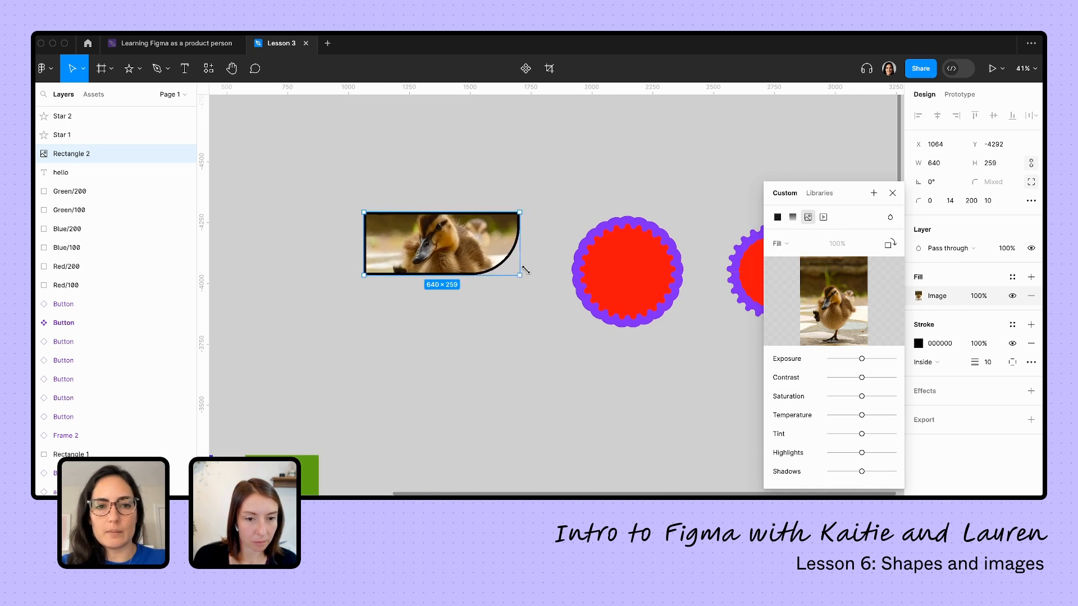
Resize the duckling shape by dragging, and set the photo's scaling to Fill
drag(521, 276, 555, 445)
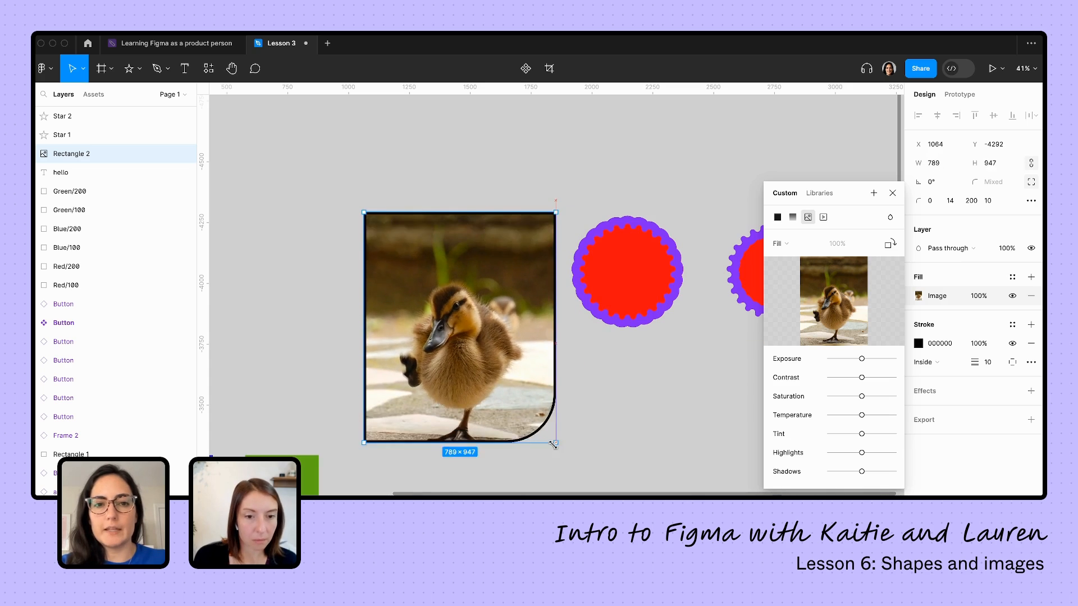
drag(555, 445, 543, 469)
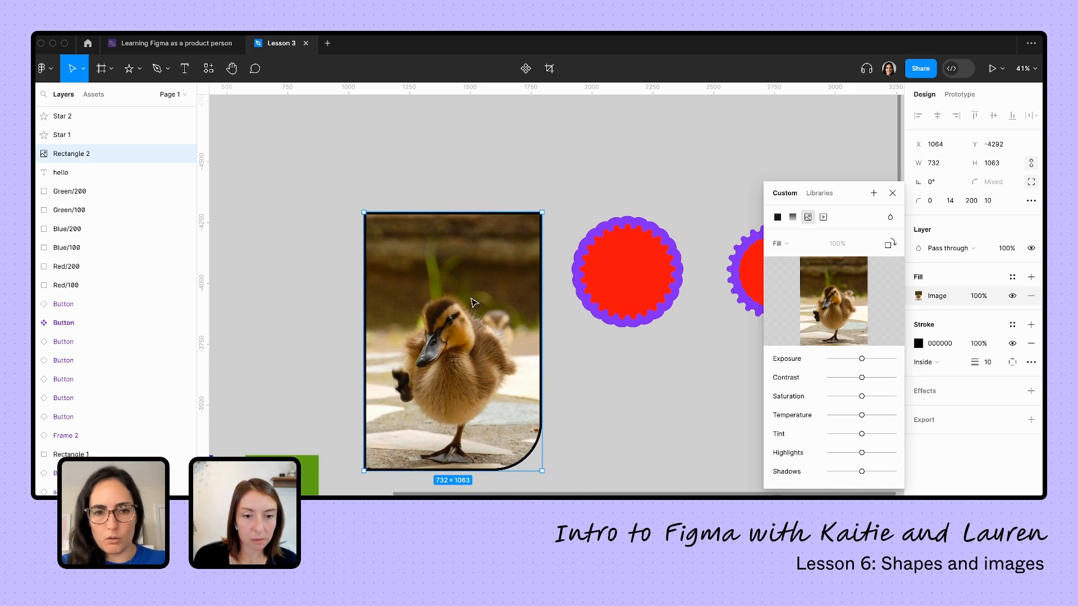
drag(543, 471, 528, 367)
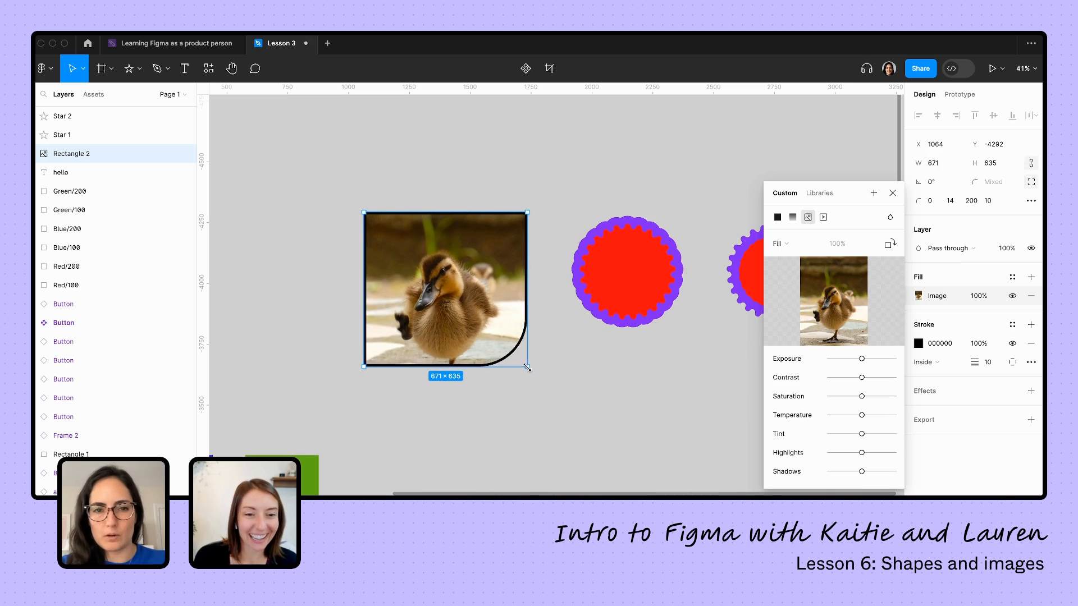
click(781, 243)
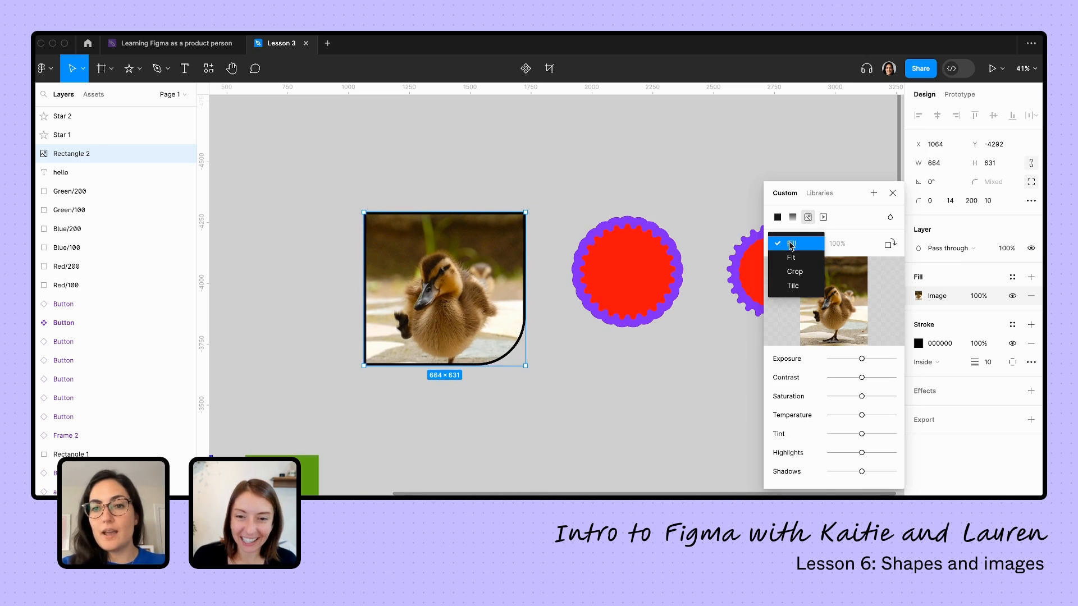
click(794, 270)
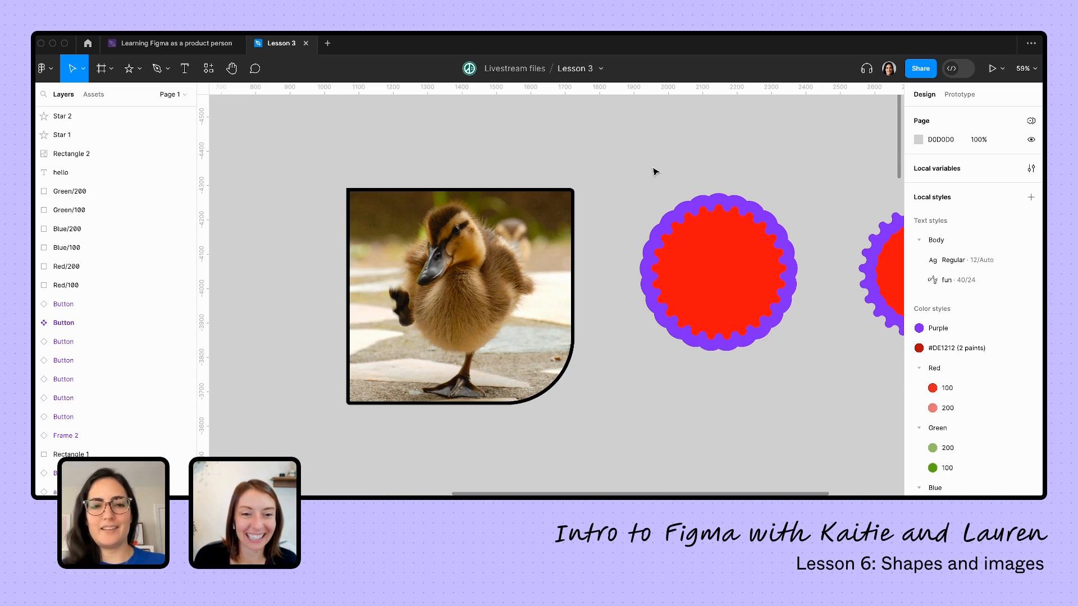
Reselect the duckling shape, resize it to 627×436, and enter Crop mode on its image fill
click(459, 296)
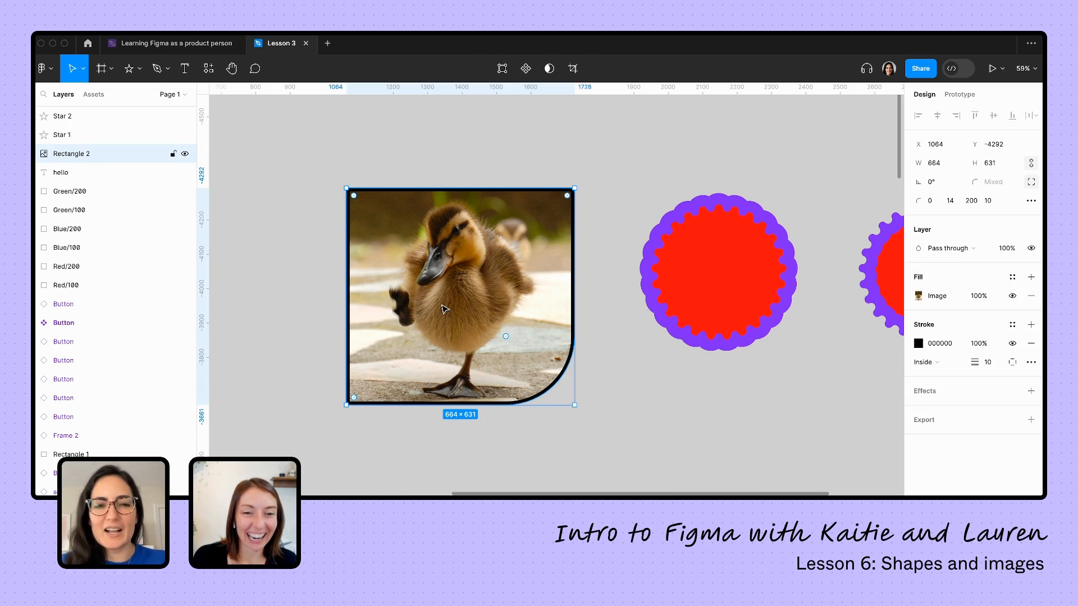
mouse_move(598, 383)
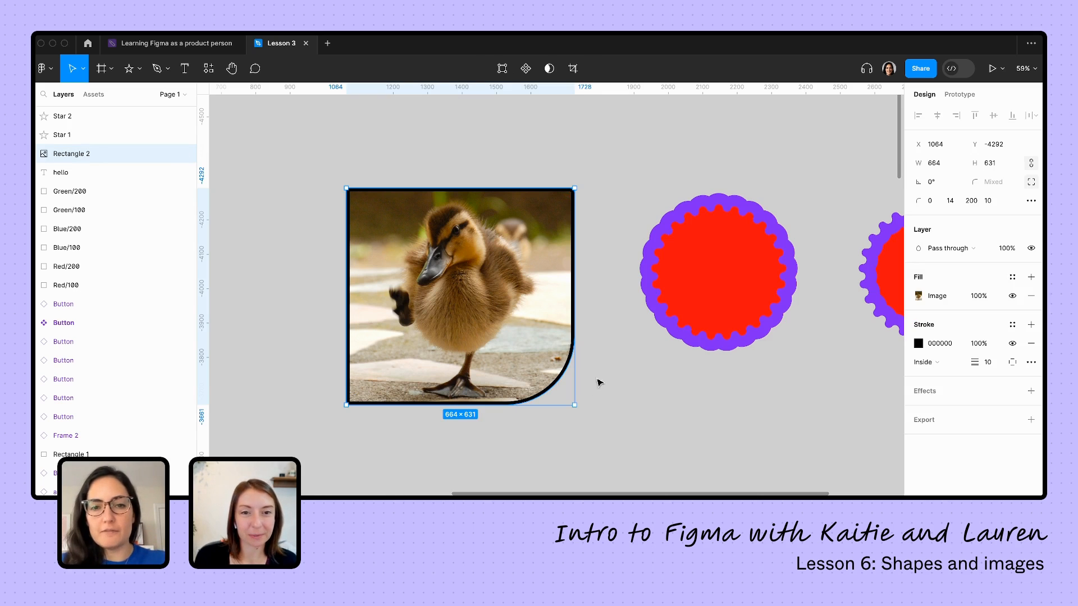
drag(576, 407, 578, 371)
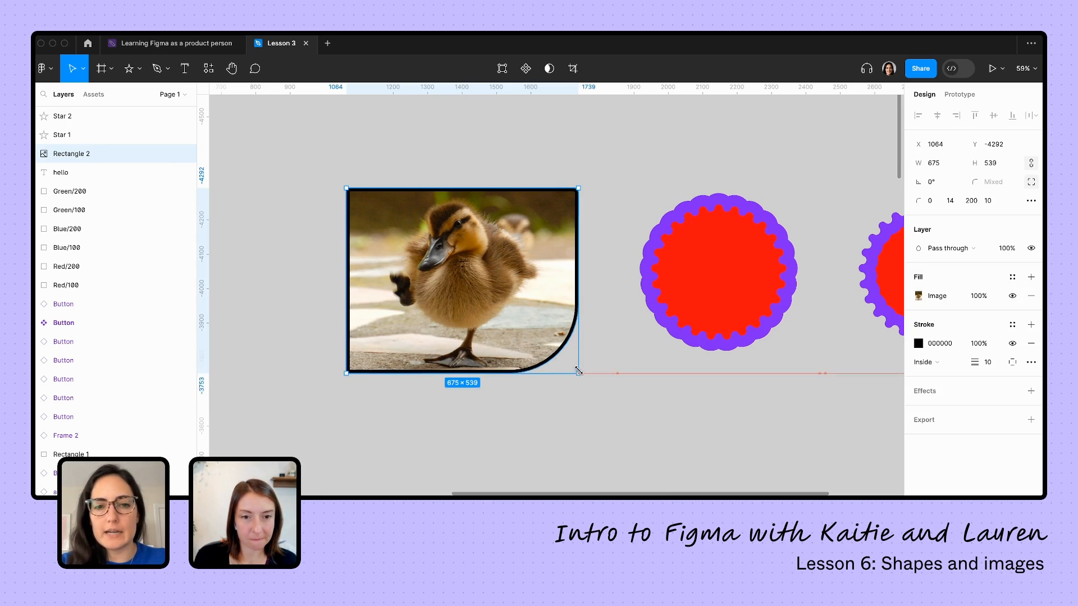
drag(578, 371, 552, 284)
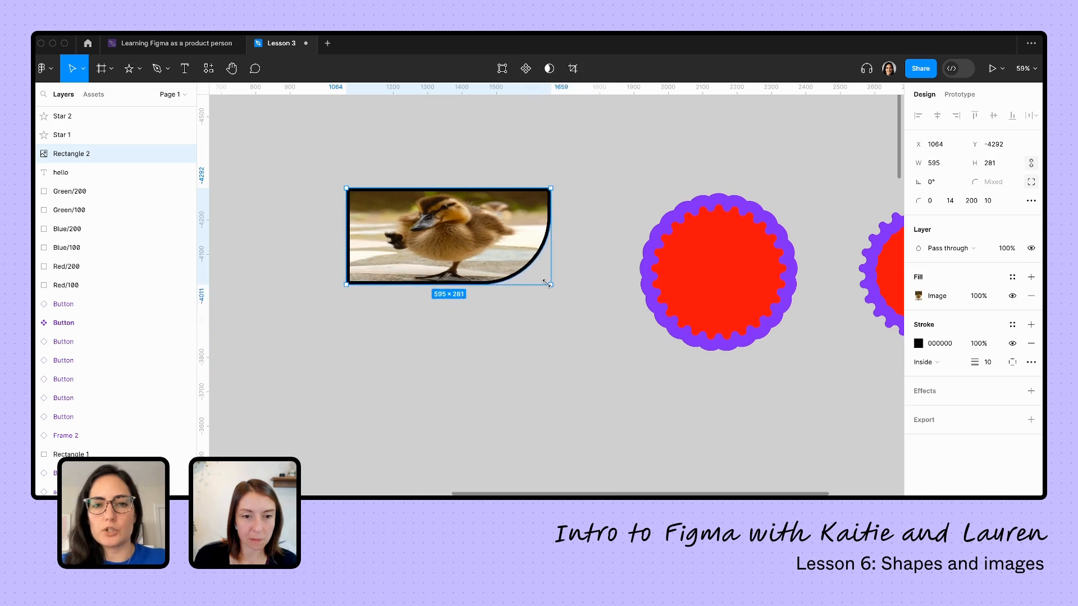
drag(551, 282, 541, 388)
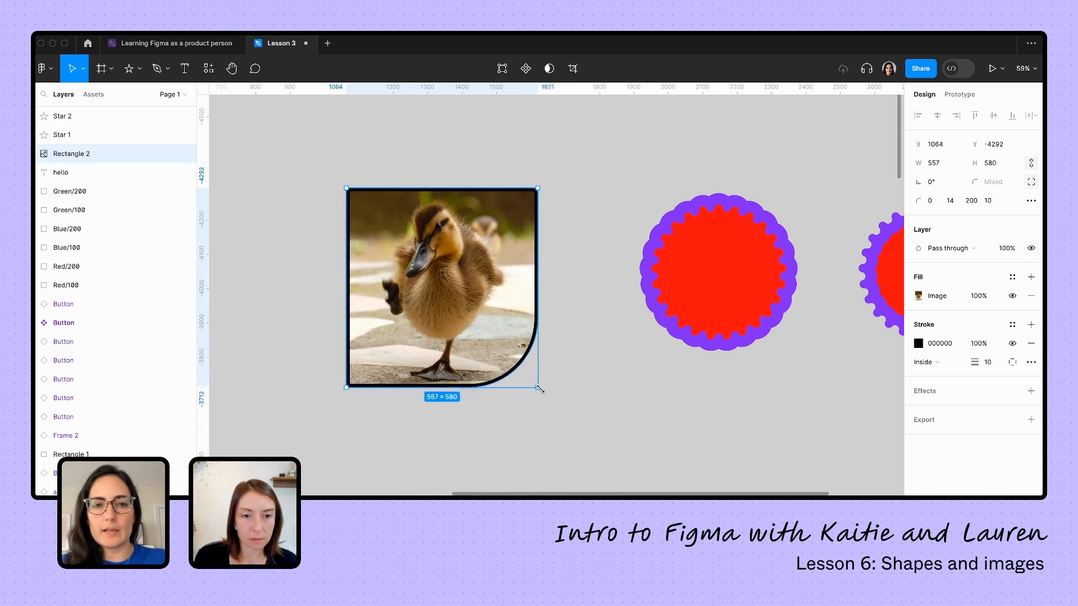
drag(538, 388, 567, 401)
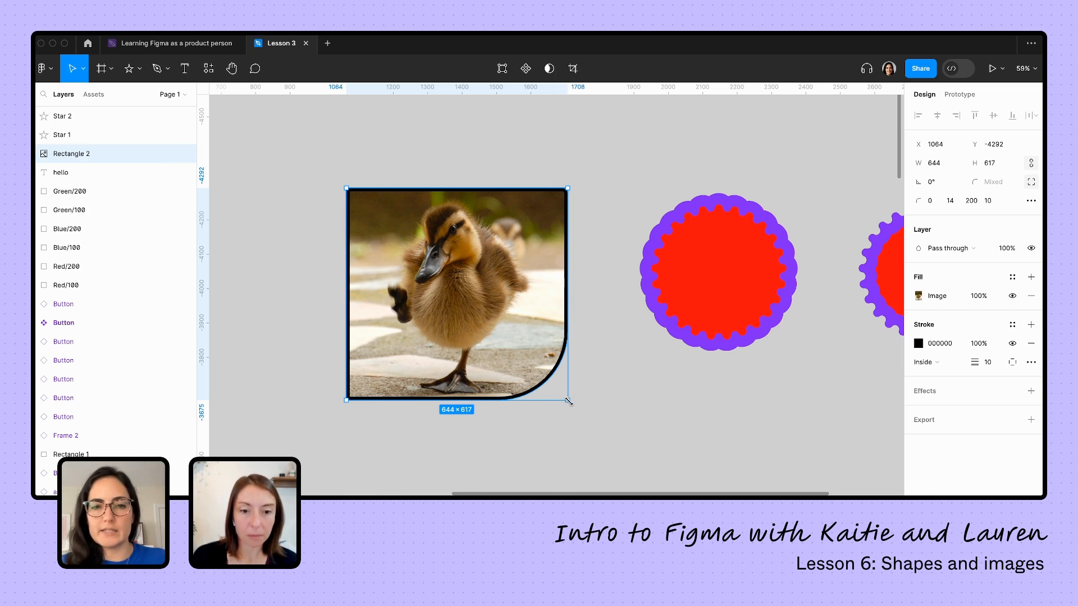
drag(569, 402, 557, 394)
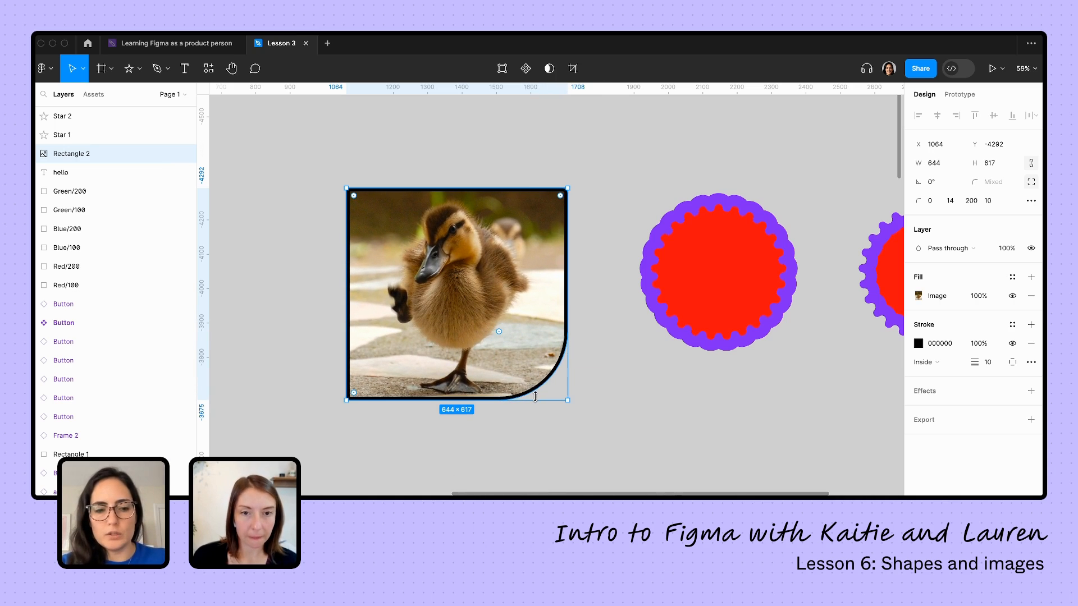
drag(568, 399, 568, 323)
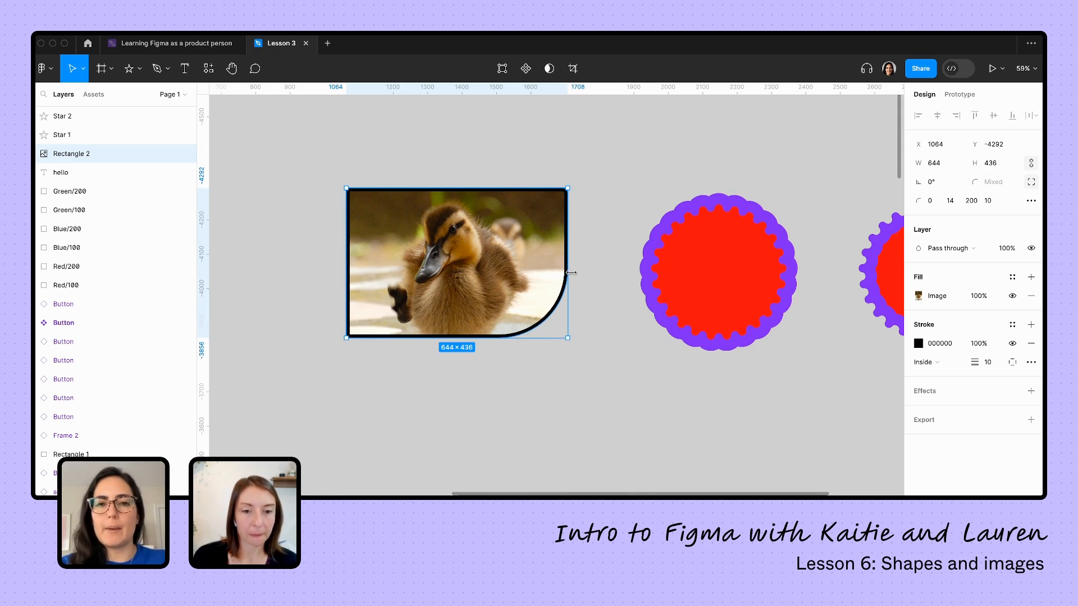
drag(569, 273, 562, 281)
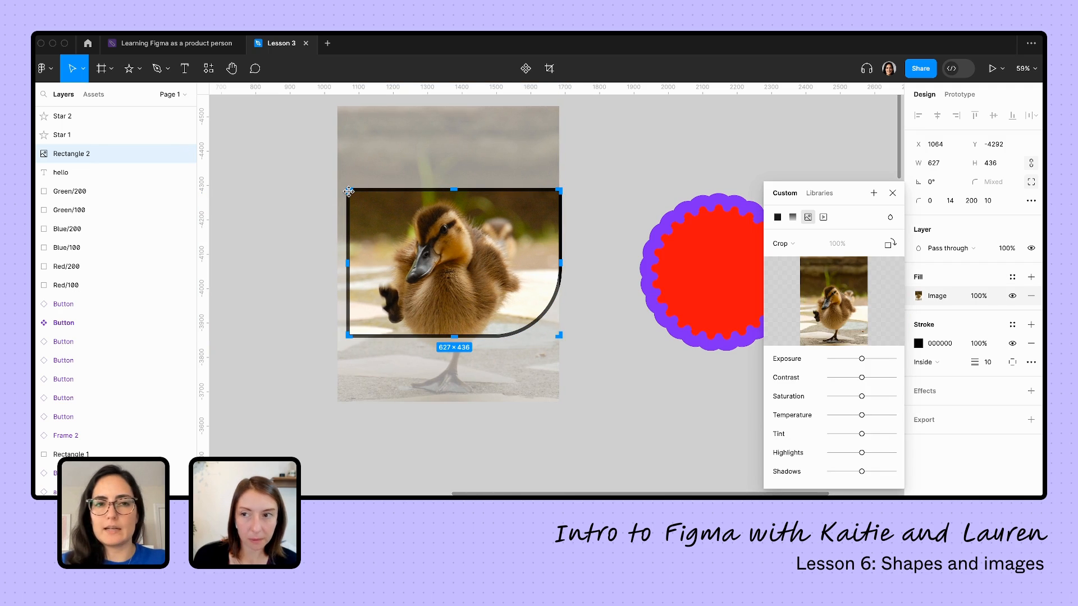
Drag the duckling photo into a close-up framing, then reselect the 553×507 shape
drag(348, 190, 361, 204)
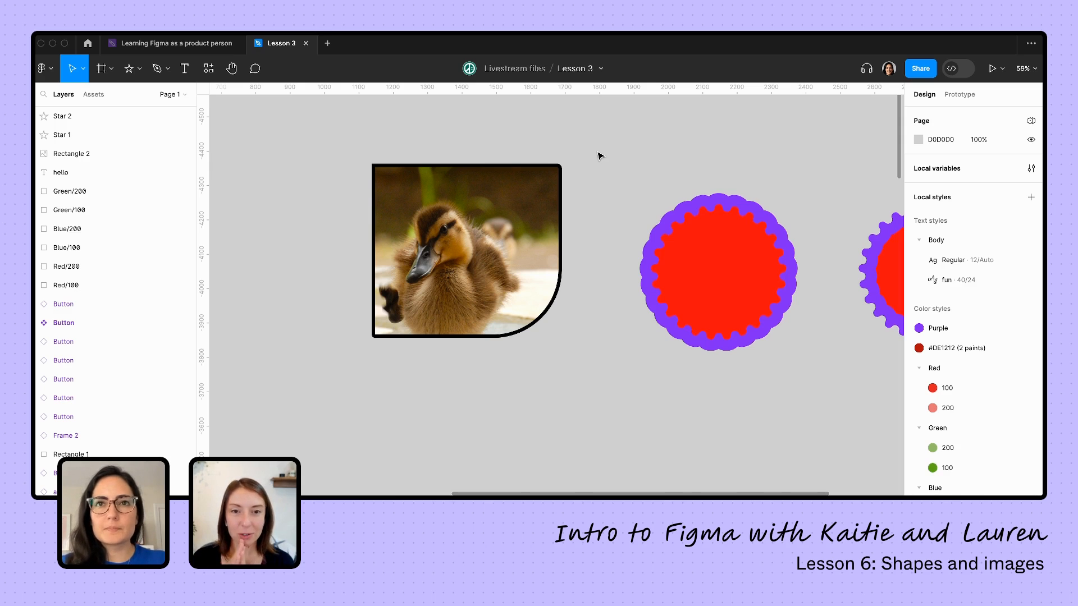
click(466, 249)
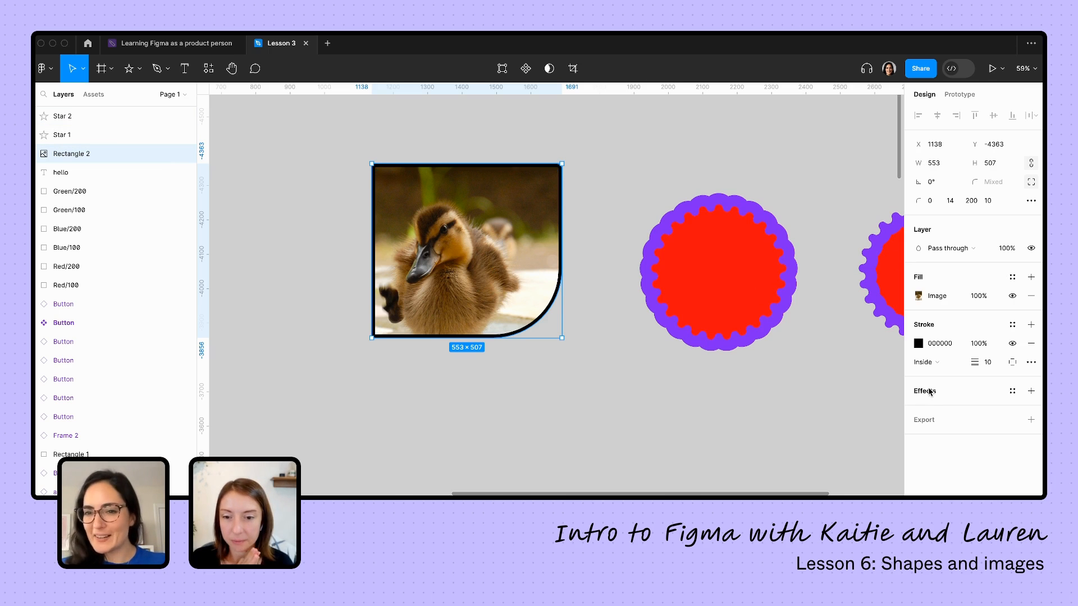
Add a drop shadow with Y offset 44 and 55% opacity, then deselect
click(1030, 391)
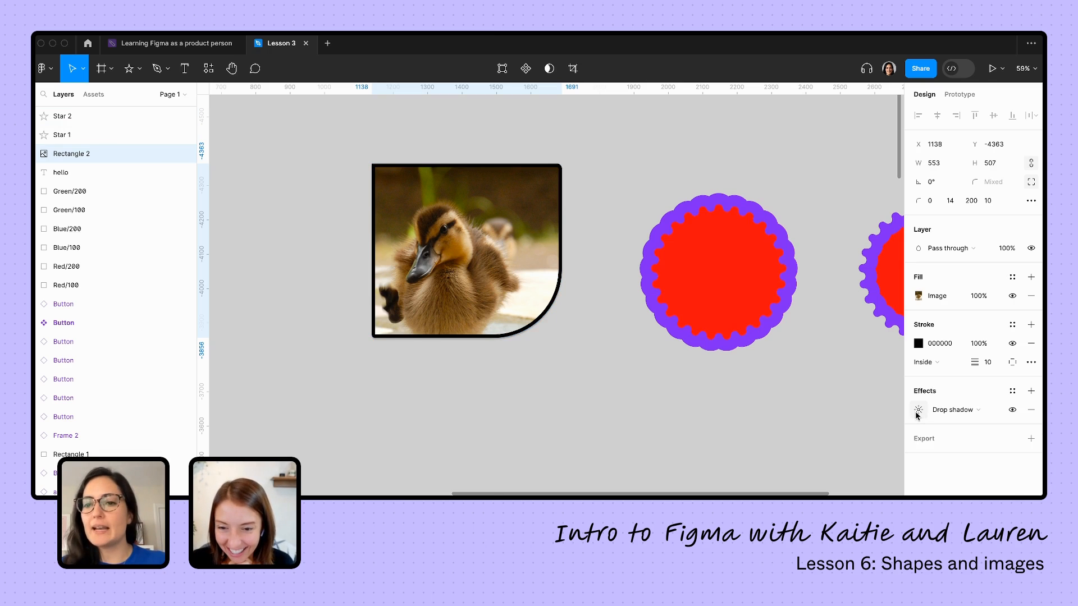
click(918, 410)
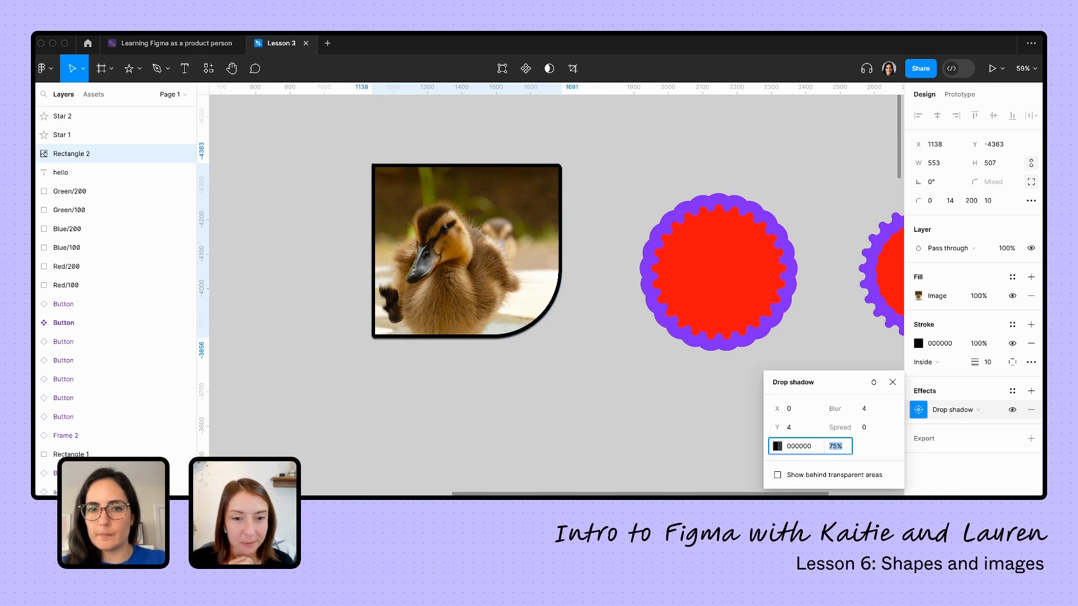
text(55)
click(792, 427)
text(4)
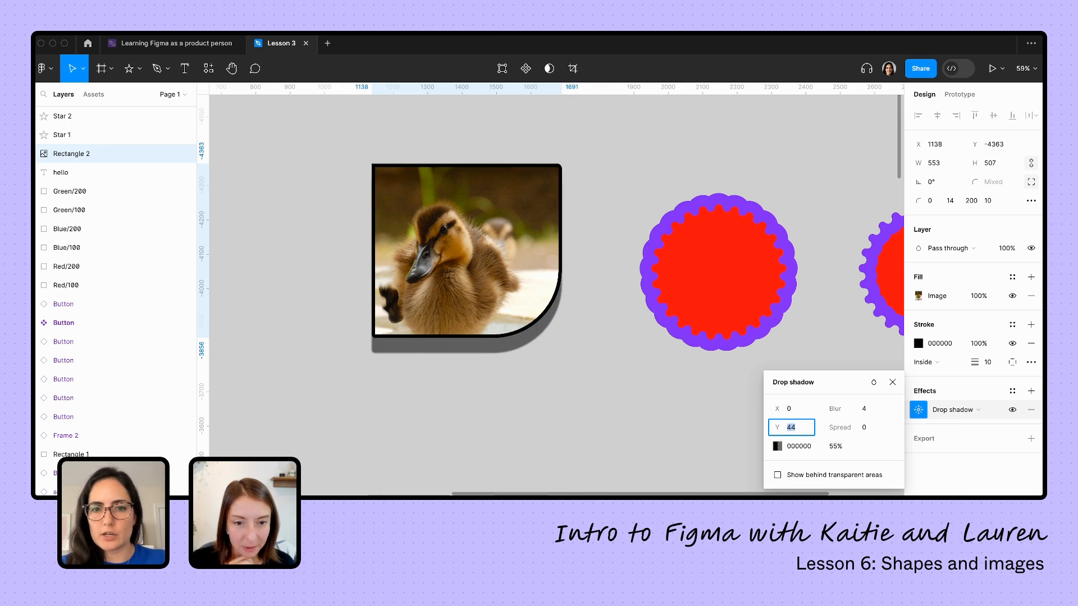
click(849, 409)
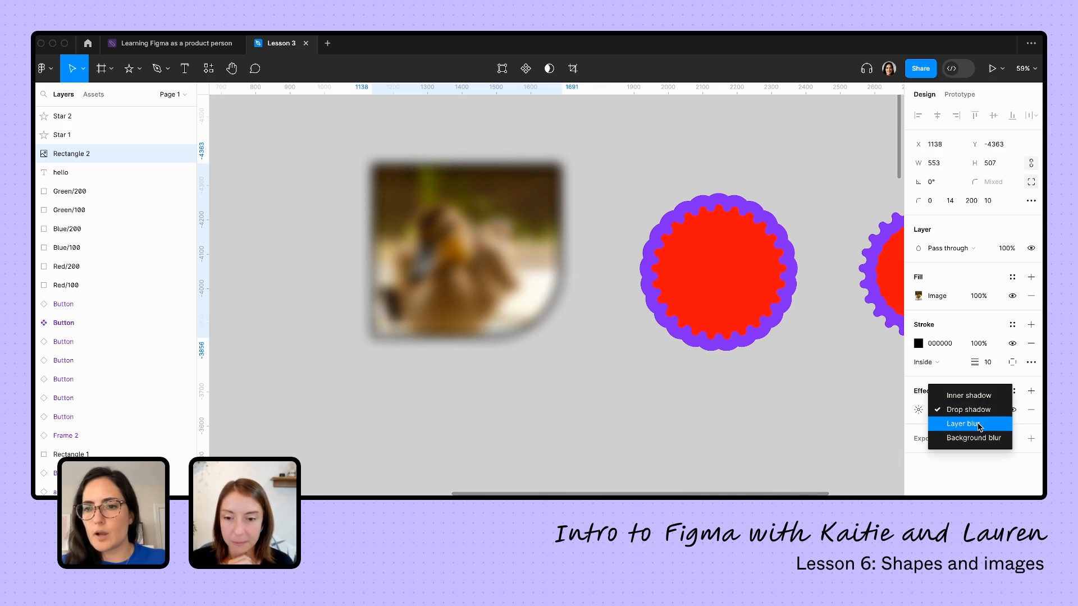
mouse_move(970, 410)
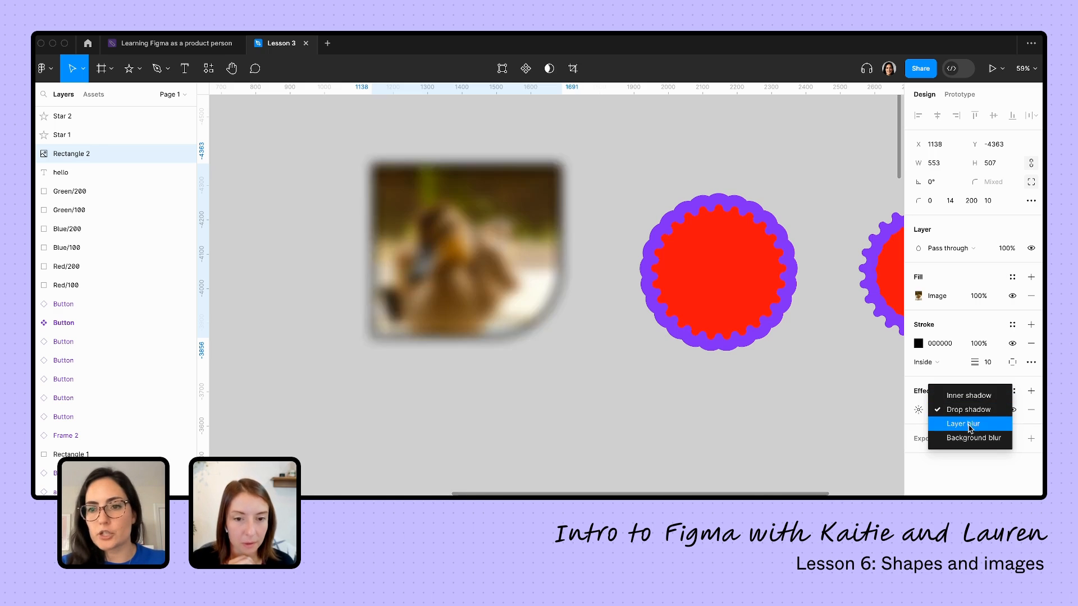
click(964, 424)
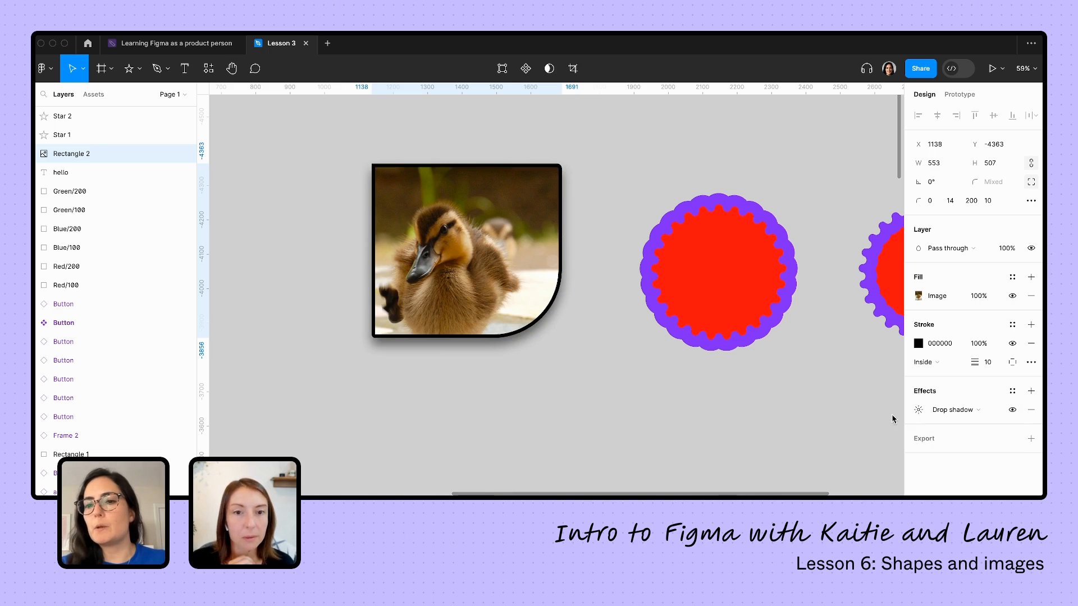
click(466, 249)
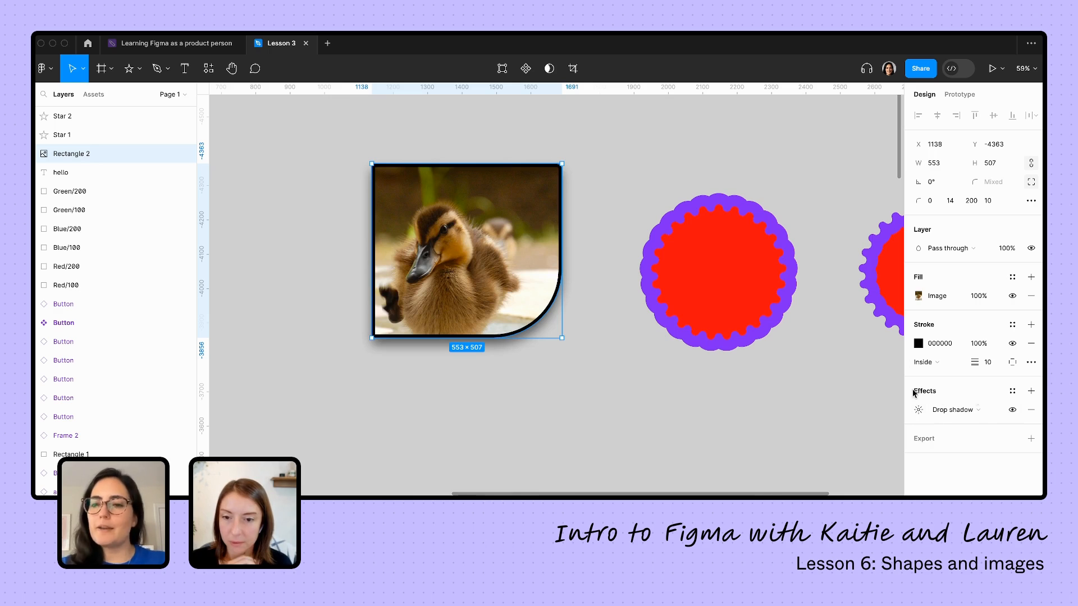
click(963, 410)
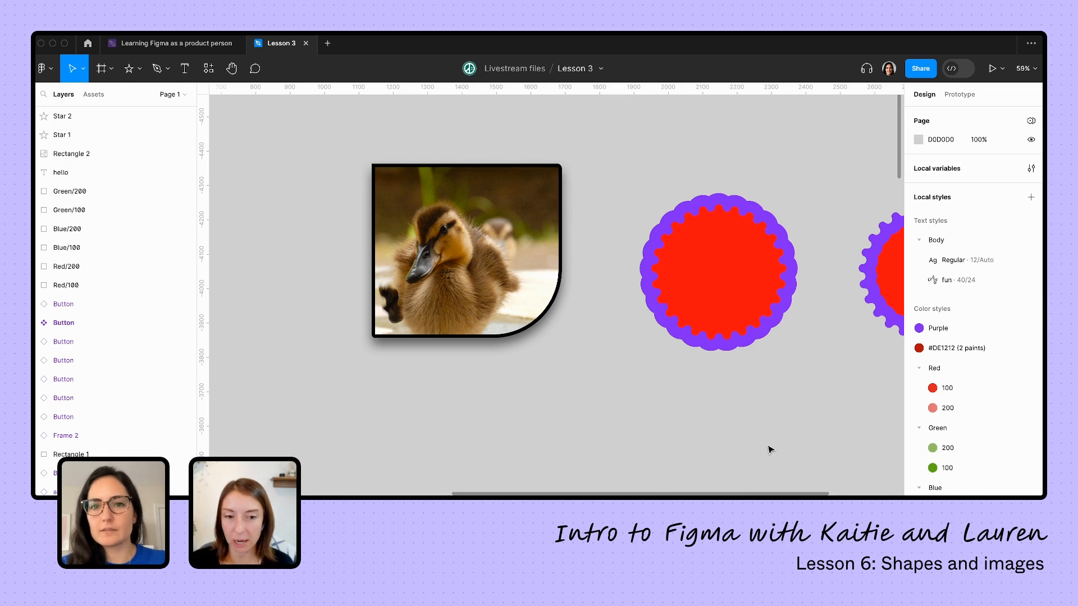
scroll(down, 3)
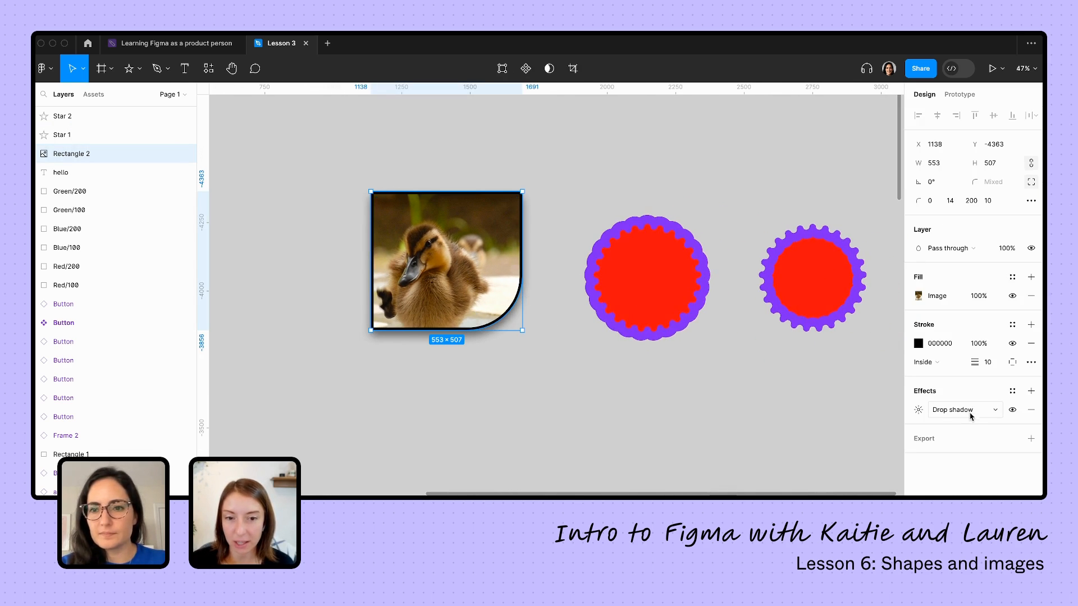
click(1031, 392)
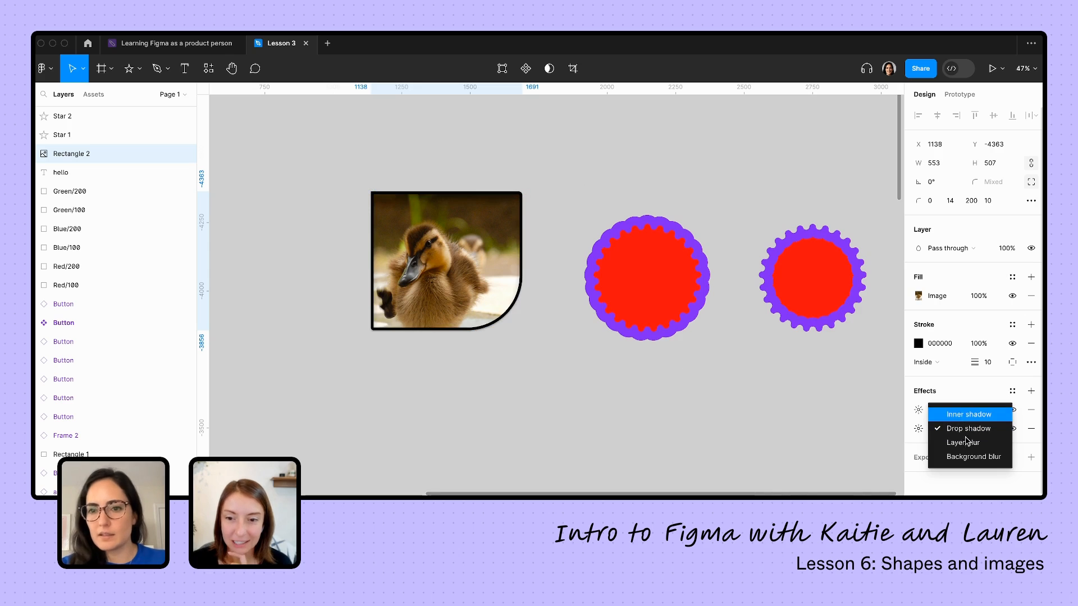
click(963, 442)
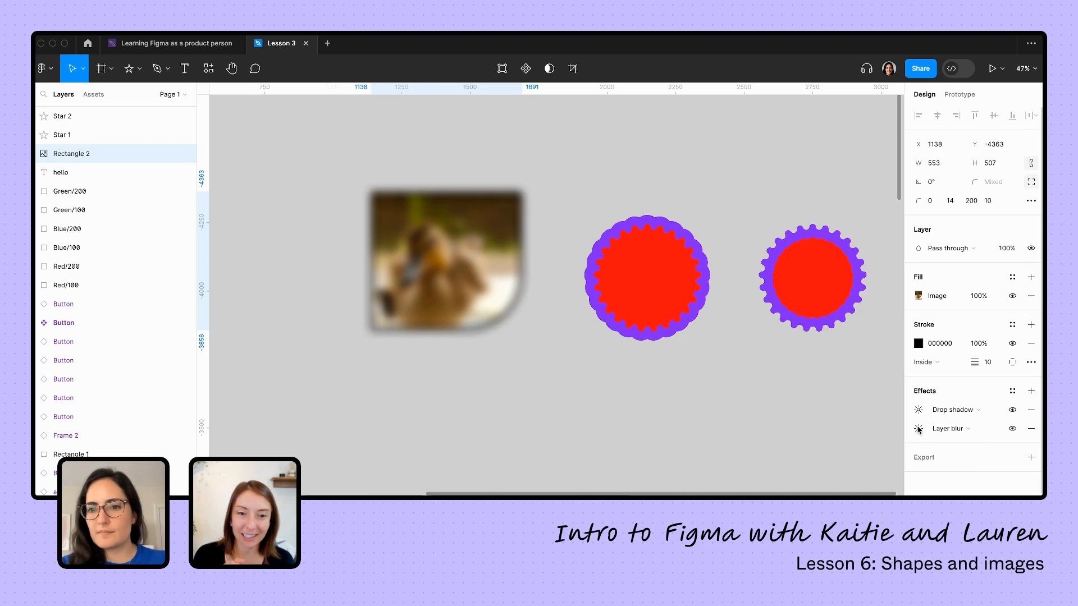
click(445, 261)
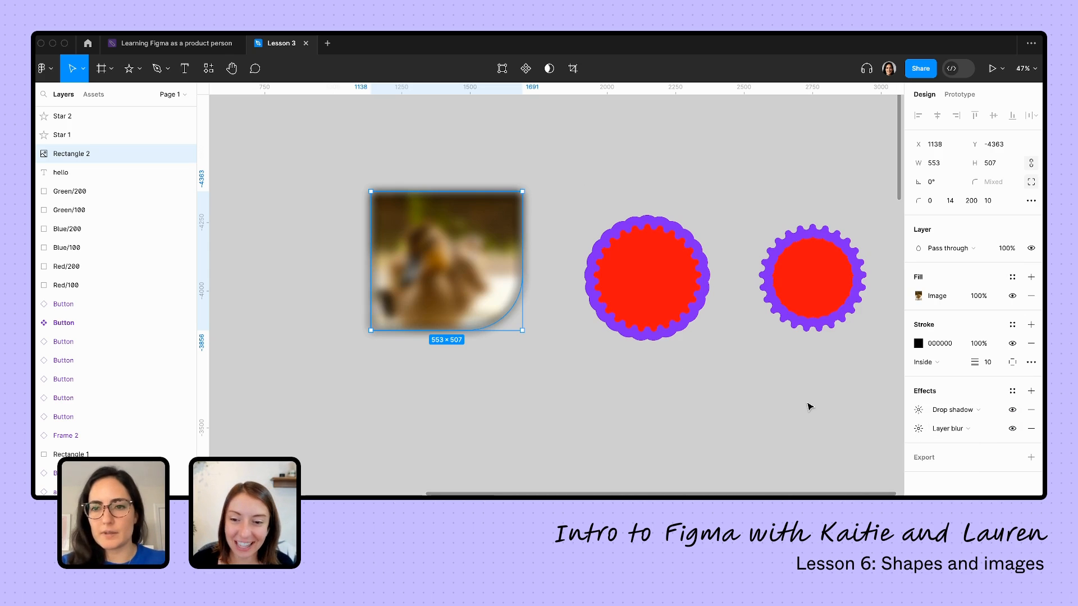
click(1031, 428)
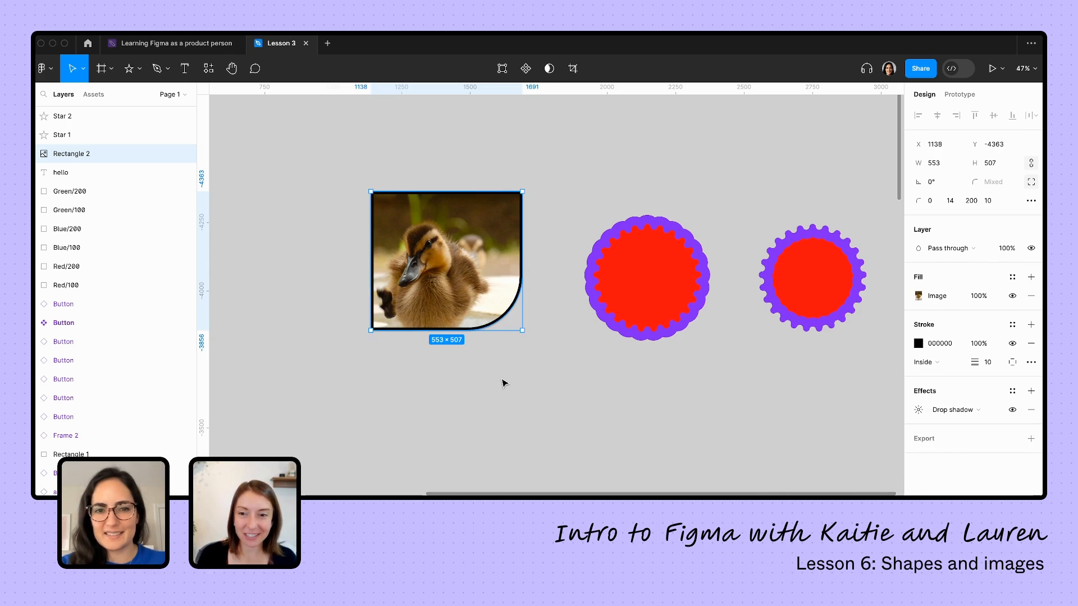
click(505, 383)
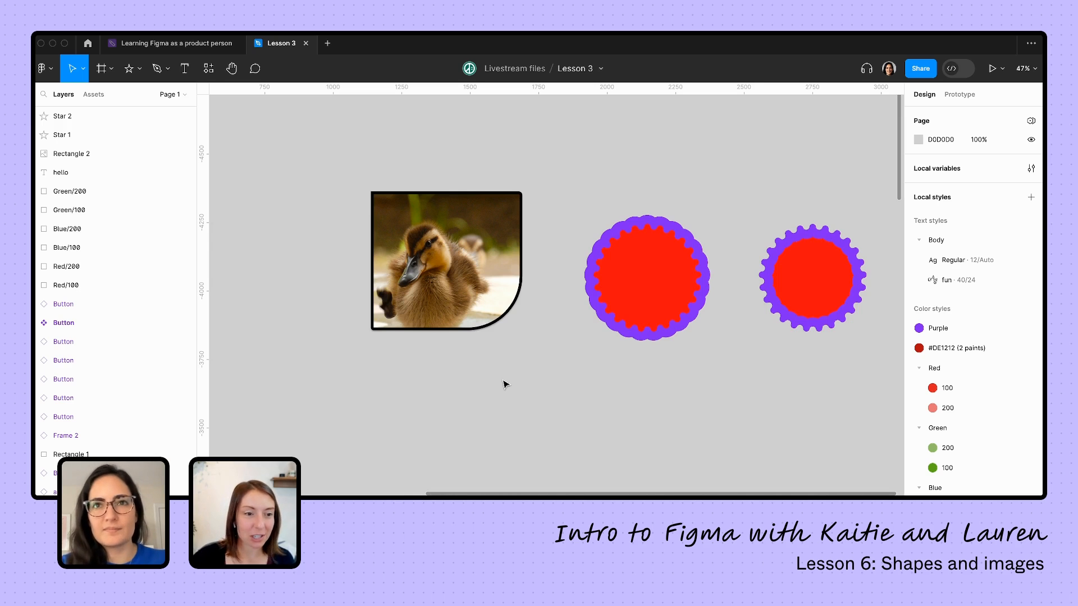
click(172, 43)
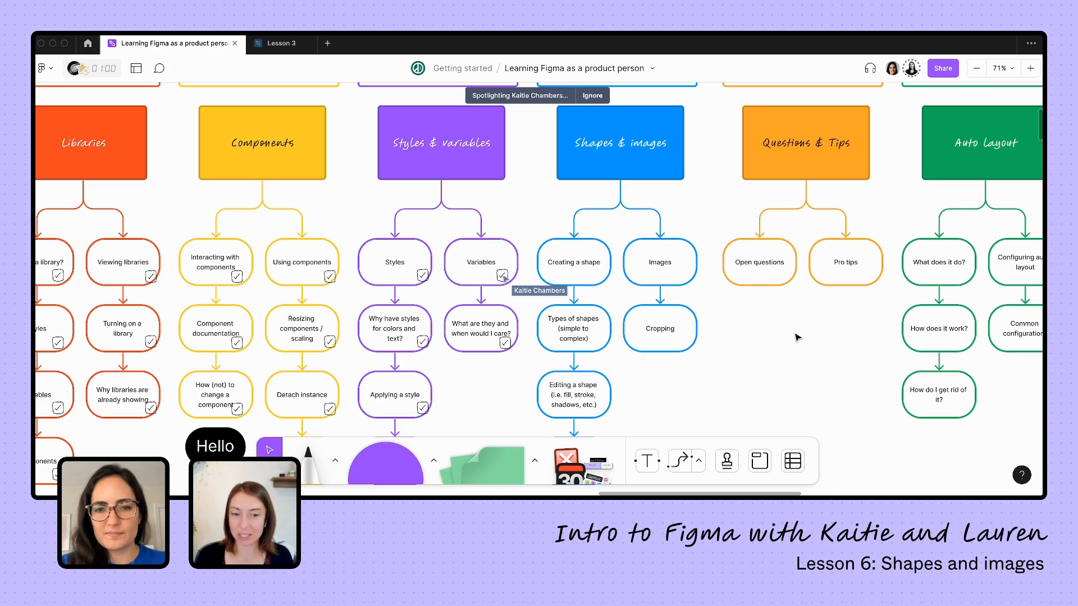
mouse_move(269, 162)
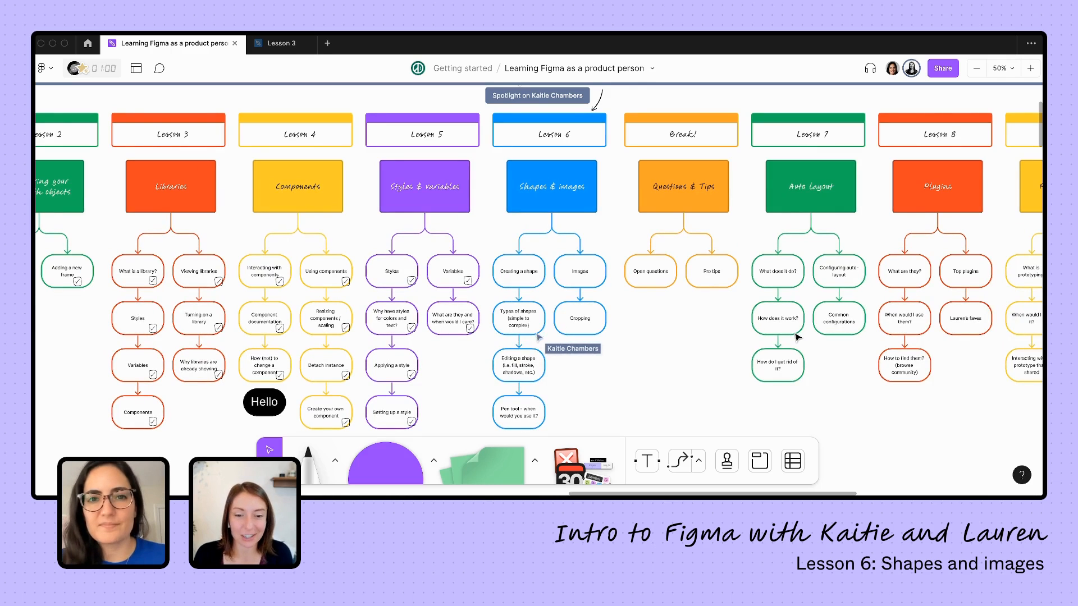
mouse_move(516, 374)
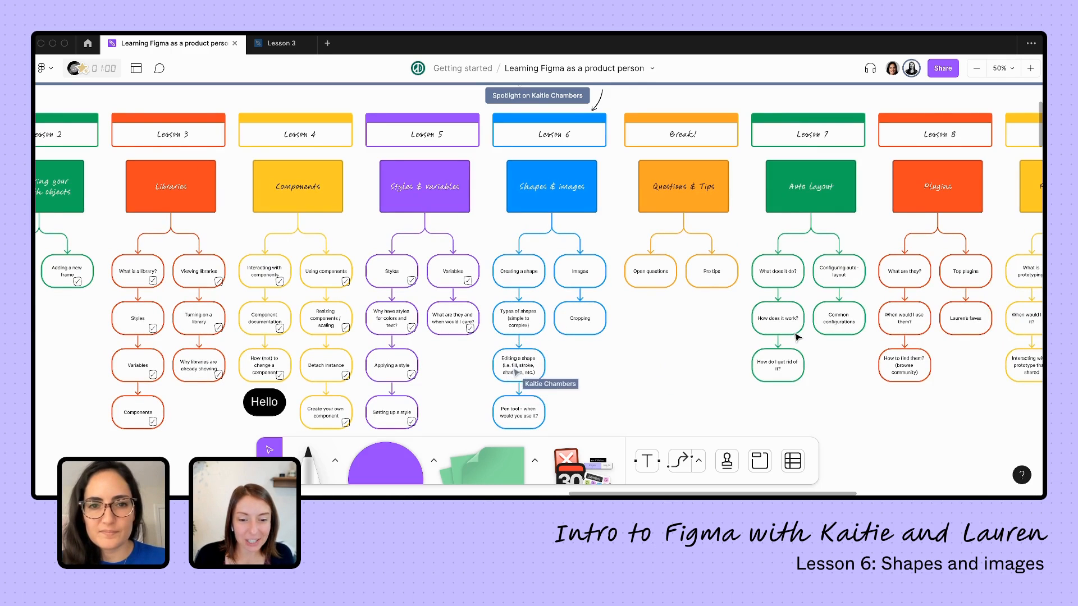
mouse_move(606, 406)
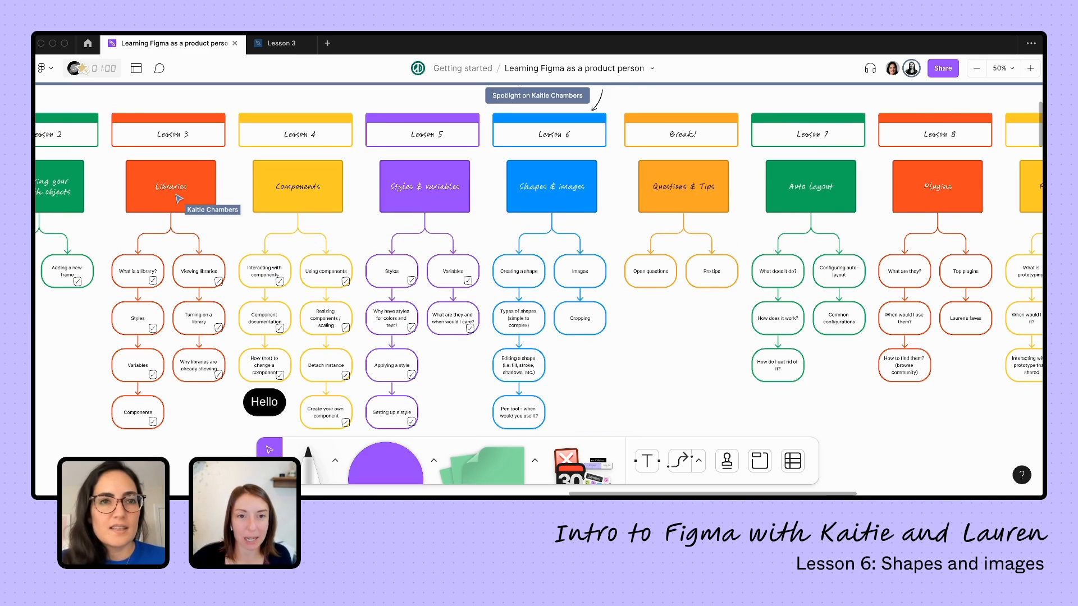
Switch to the 'Learning Figma as a product person' FigJam tab
click(280, 43)
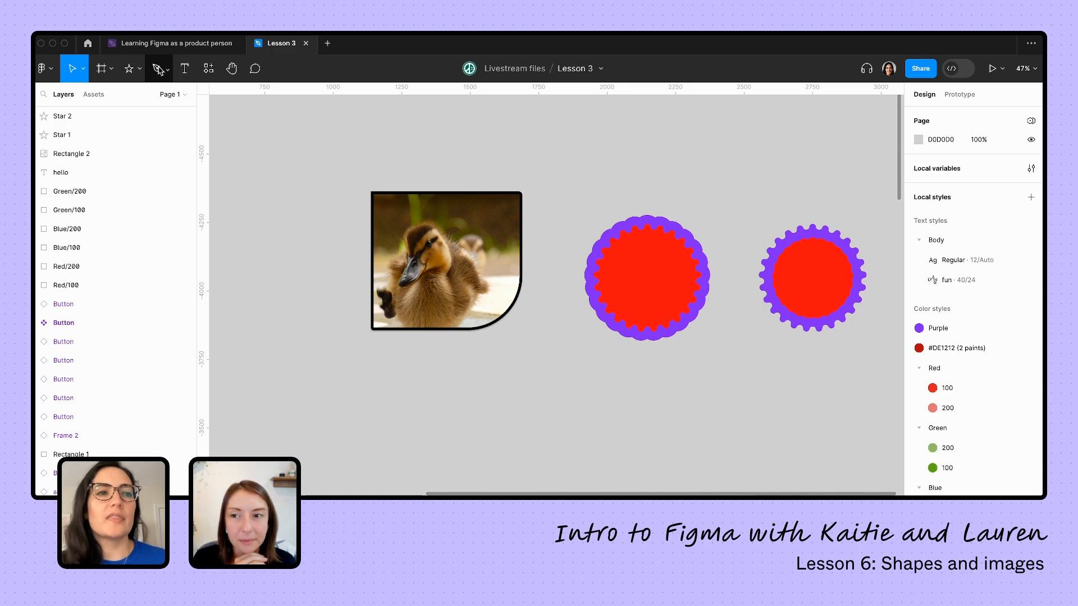
mouse_move(159, 68)
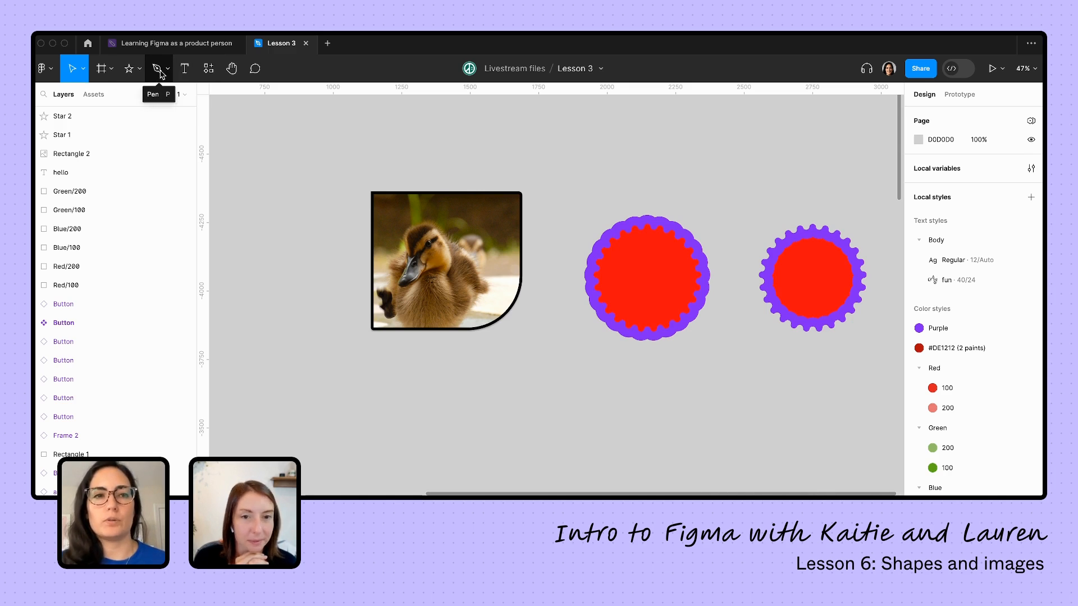
Switch back to the Lesson 3 Figma file tab
click(168, 42)
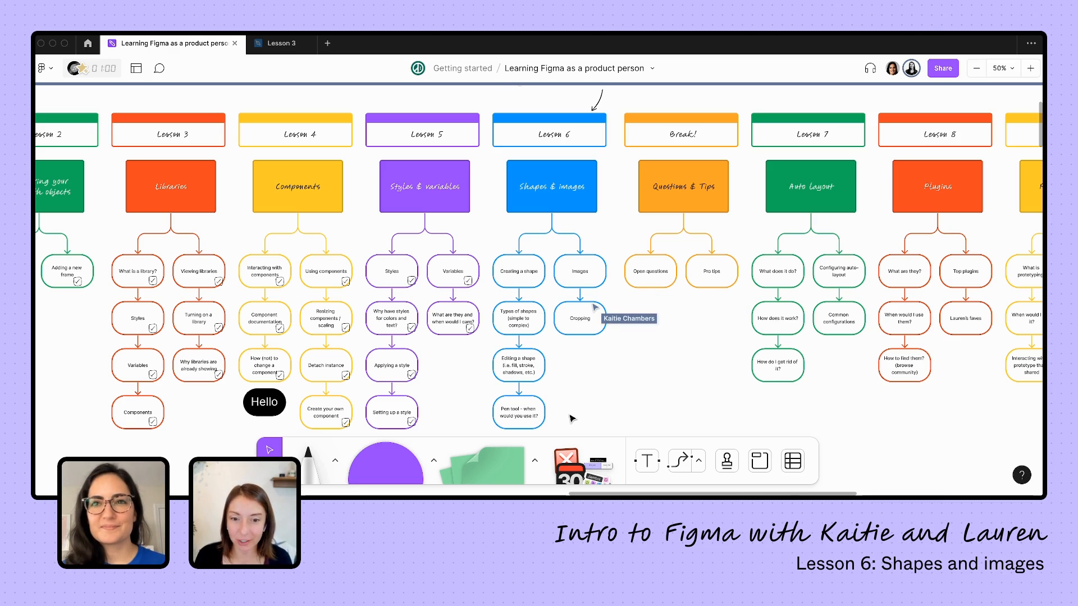
mouse_move(299, 220)
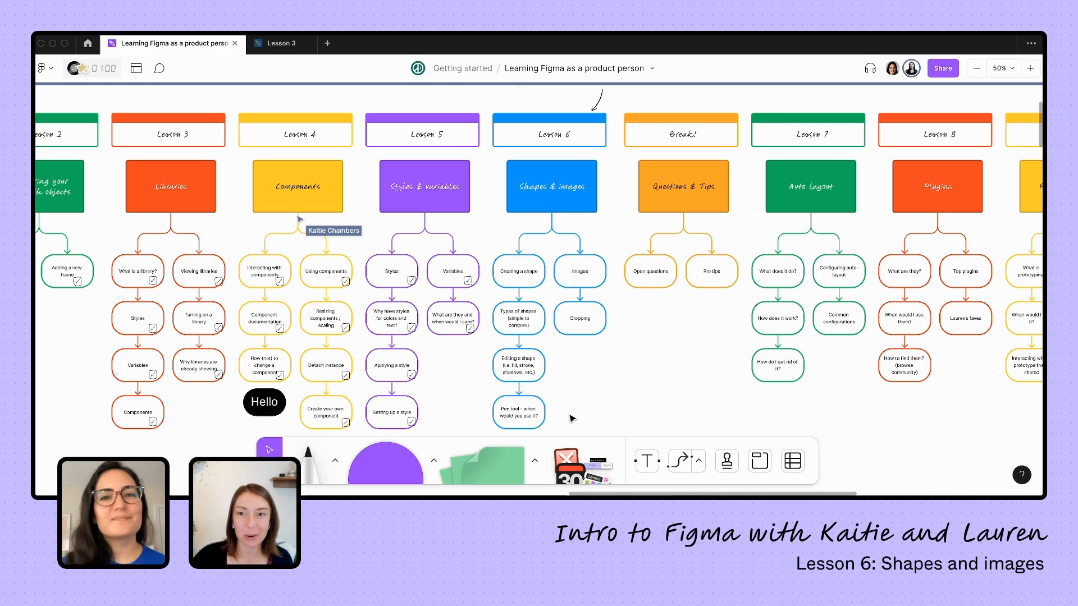